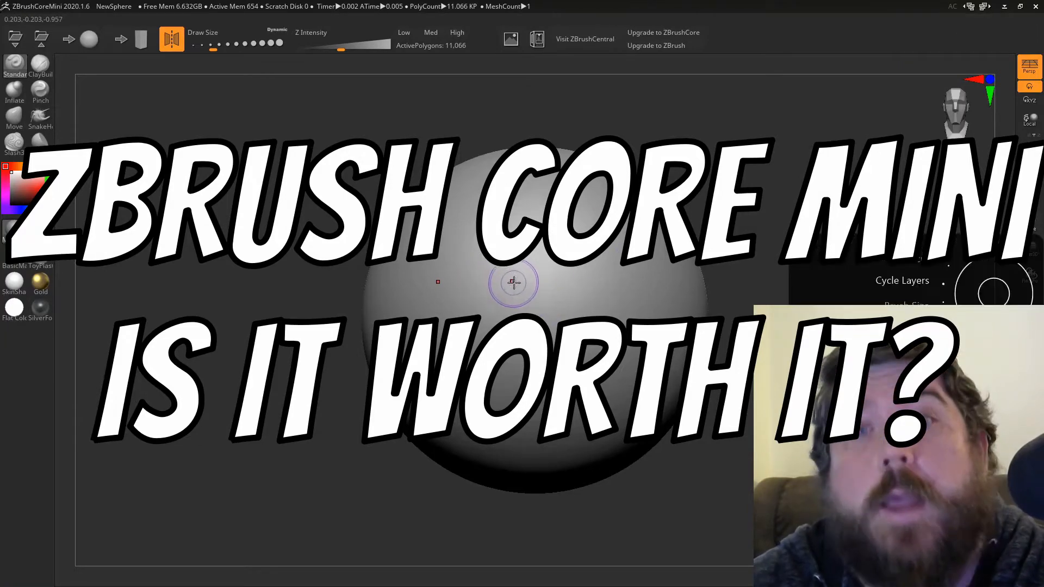
Step: Pull the default sphere upward into a taller, egg-like head shape
{"action": "left_click_drag", "start_coordinate": [512, 283], "coordinate": [592, 266]}
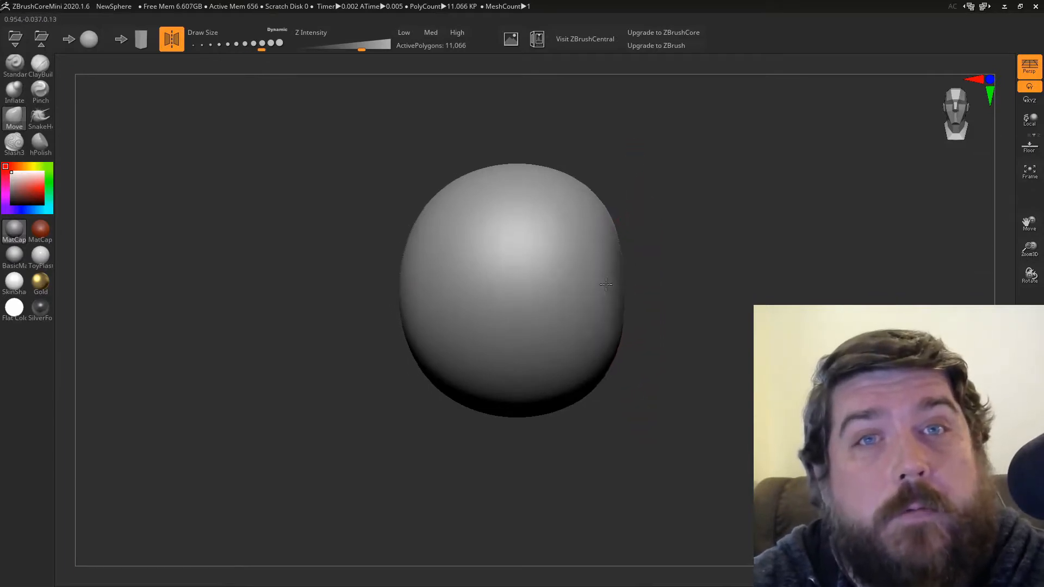
Step: Pull the lower mass forward into a jaw and narrow the head from the front
{"action": "left_click_drag", "start_coordinate": [605, 285], "coordinate": [524, 270]}
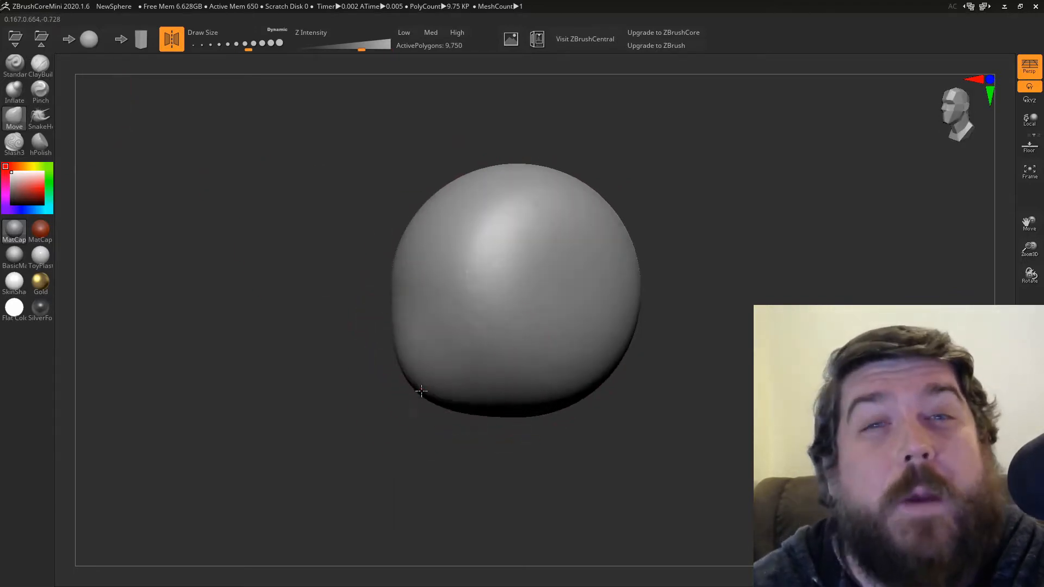
{"action": "left_click_drag", "start_coordinate": [420, 392], "coordinate": [473, 389]}
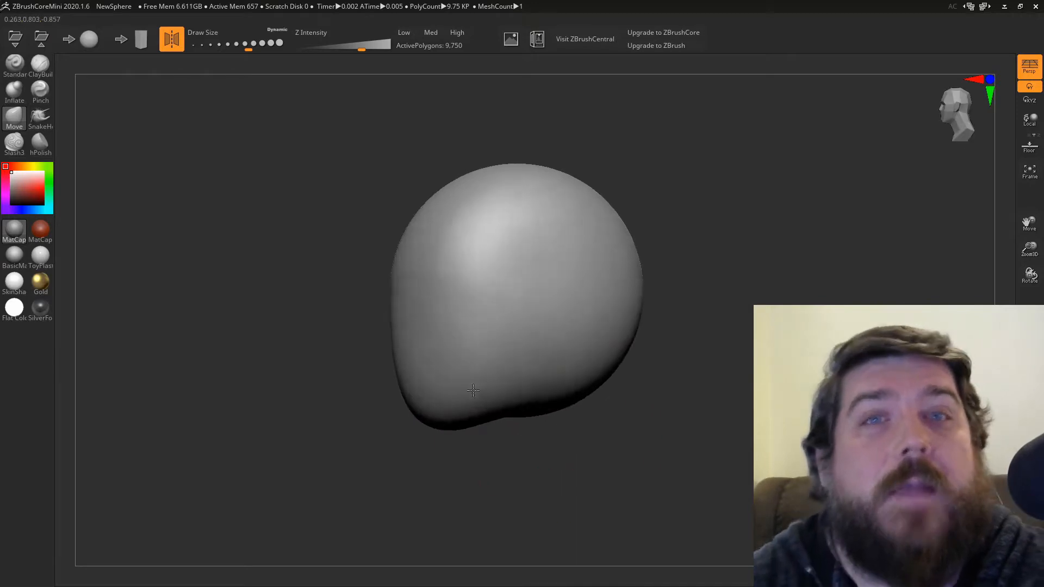
{"action": "left_click_drag", "start_coordinate": [473, 391], "coordinate": [537, 311]}
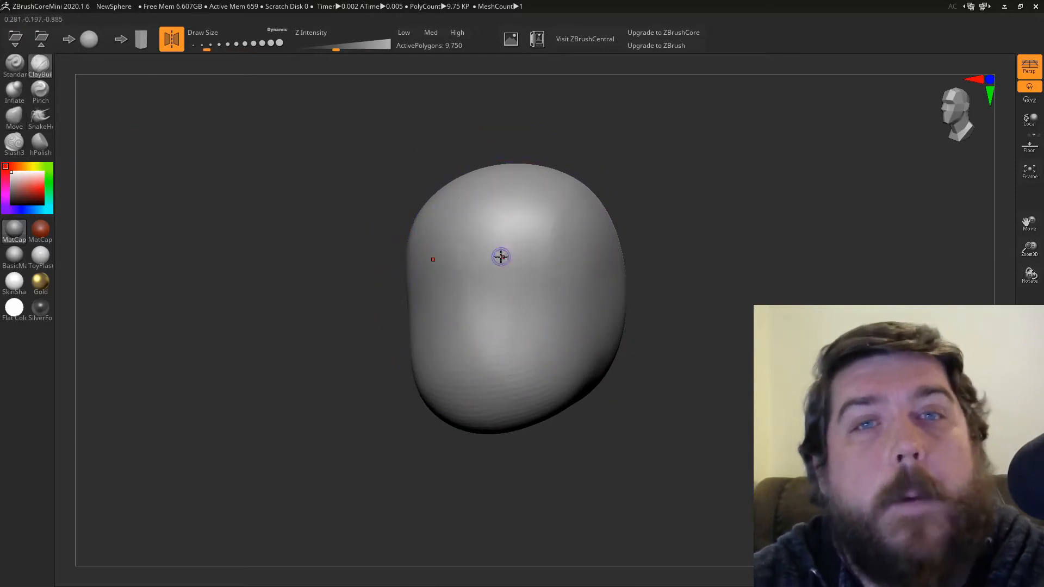
Step: Build a brow ridge and rough in the nose, eye sockets and cheek forms
{"action": "left_click_drag", "start_coordinate": [499, 257], "coordinate": [486, 275]}
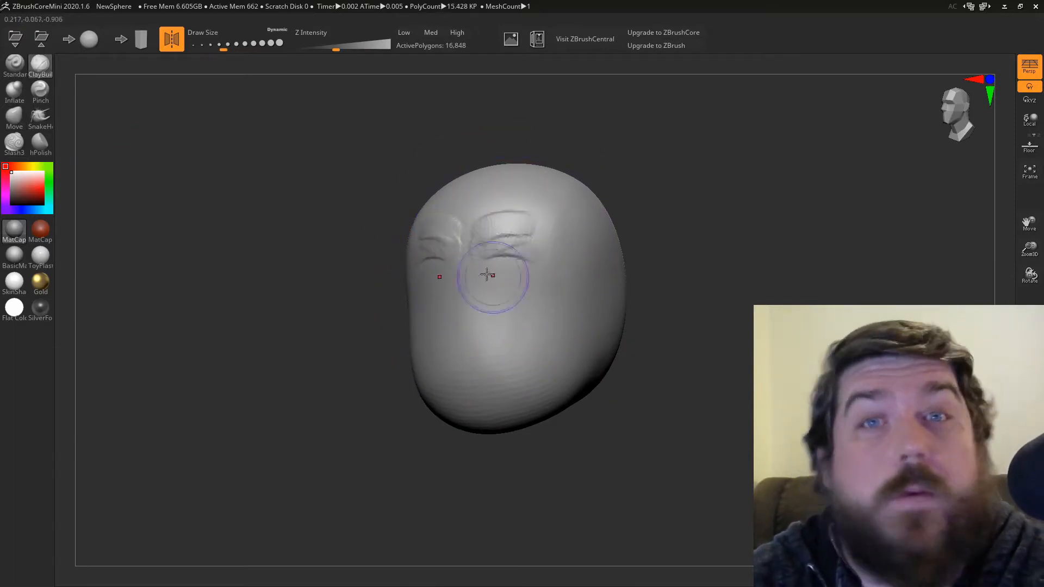
{"action": "left_click_drag", "start_coordinate": [486, 276], "coordinate": [516, 304]}
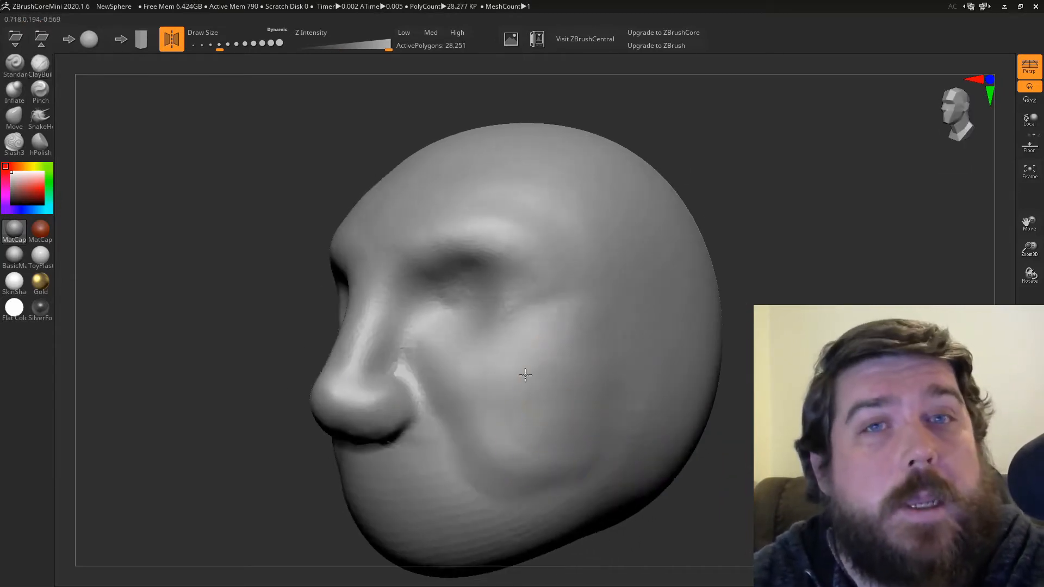
Step: Carve a nasolabial fold along the cheek and add a bulge for the nostril wing
{"action": "left_click_drag", "start_coordinate": [526, 375], "coordinate": [464, 364]}
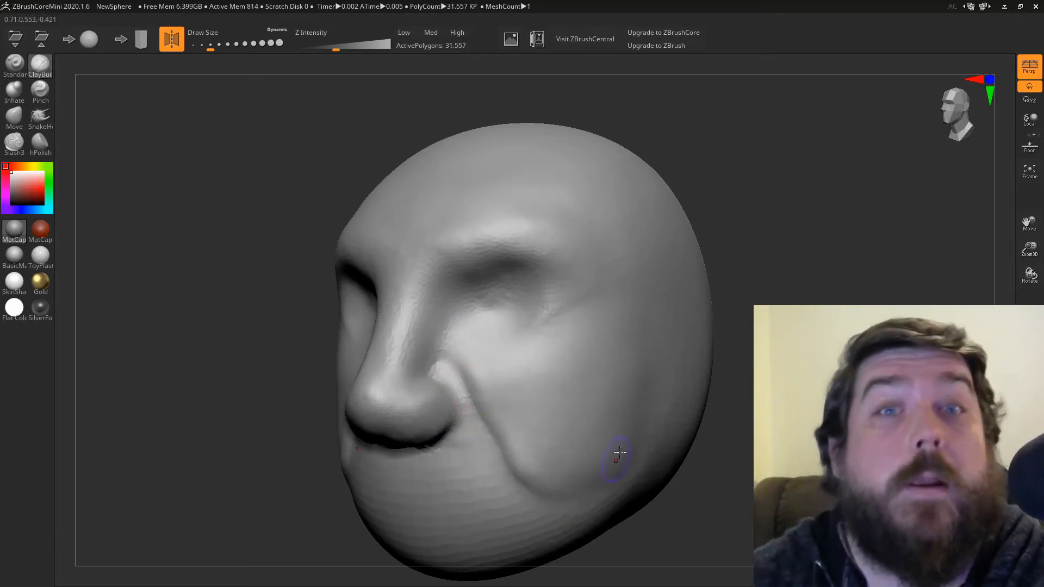
{"action": "left_click_drag", "start_coordinate": [619, 456], "coordinate": [389, 336]}
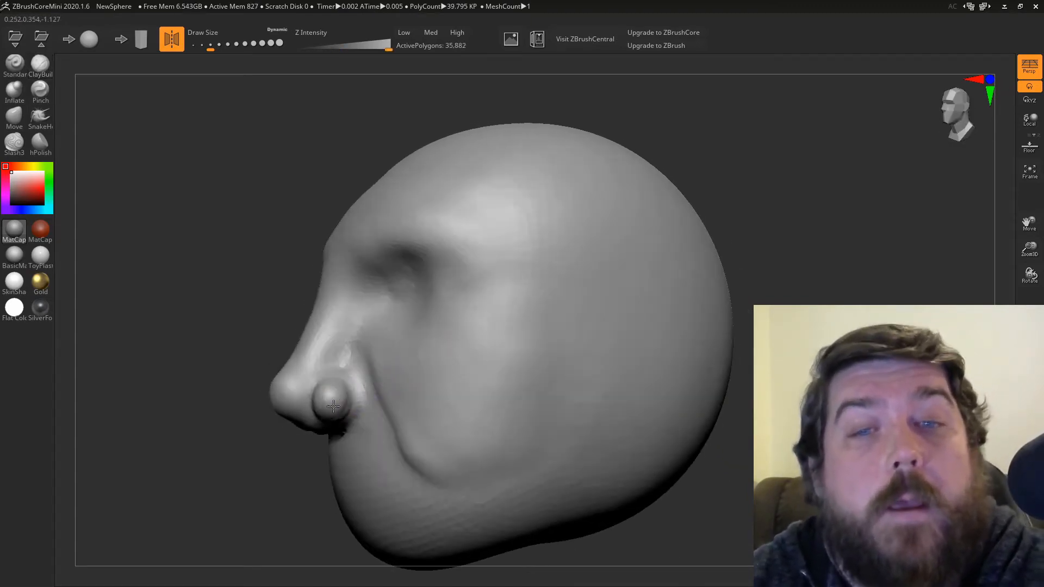
{"action": "left_click_drag", "start_coordinate": [333, 399], "coordinate": [459, 370]}
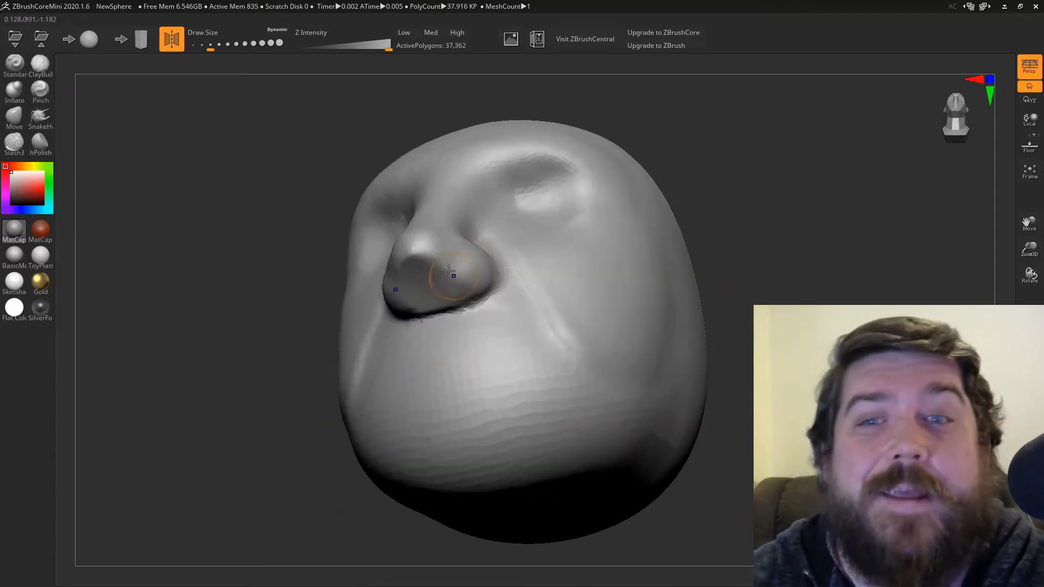
Step: Carve the nostril openings and refine the nose tip and the area beneath it
{"action": "left_click_drag", "start_coordinate": [452, 273], "coordinate": [376, 352]}
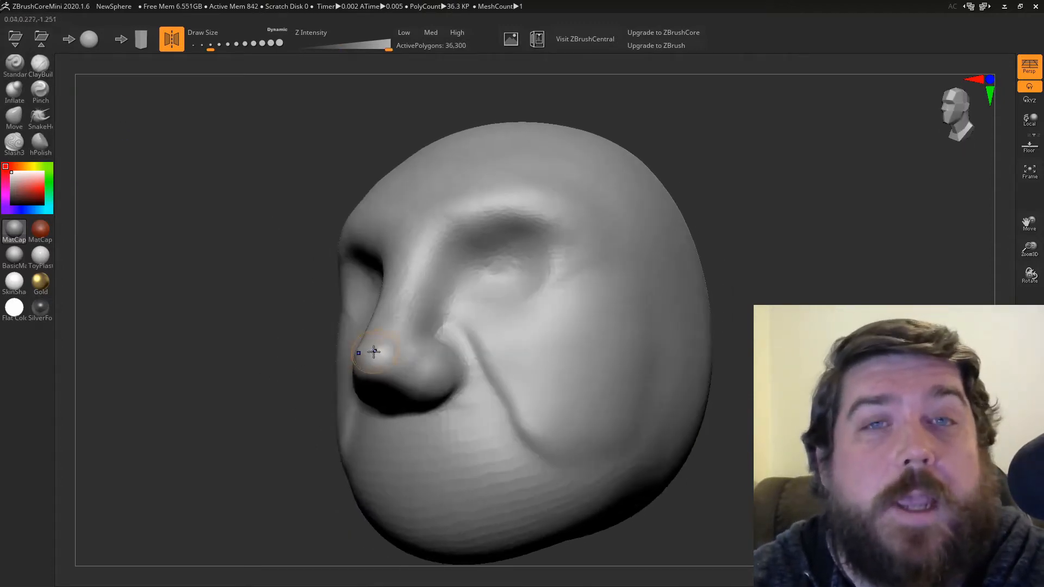
{"action": "left_click_drag", "start_coordinate": [373, 351], "coordinate": [413, 340]}
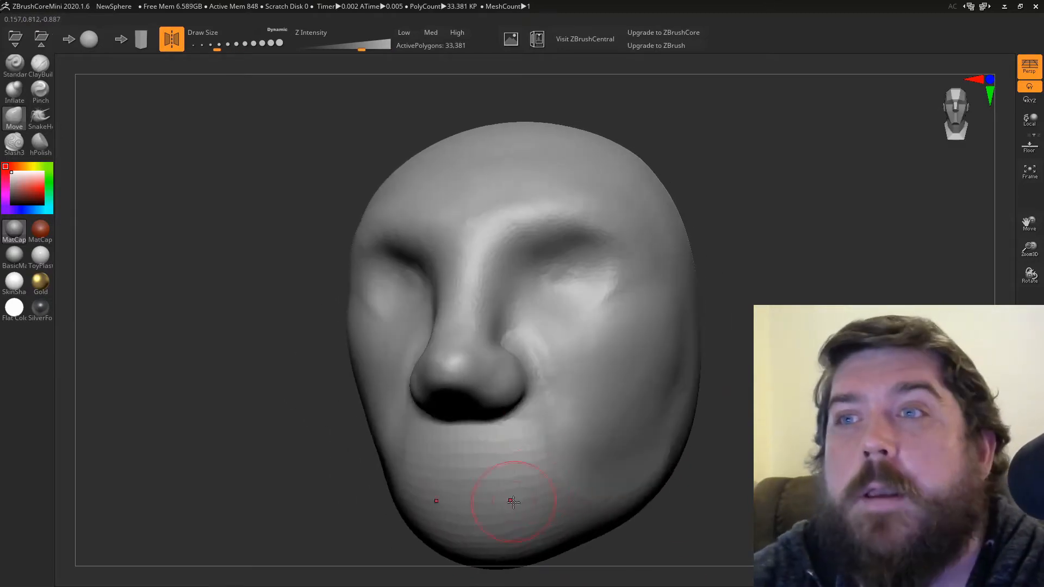
{"action": "left_click_drag", "start_coordinate": [512, 502], "coordinate": [528, 495]}
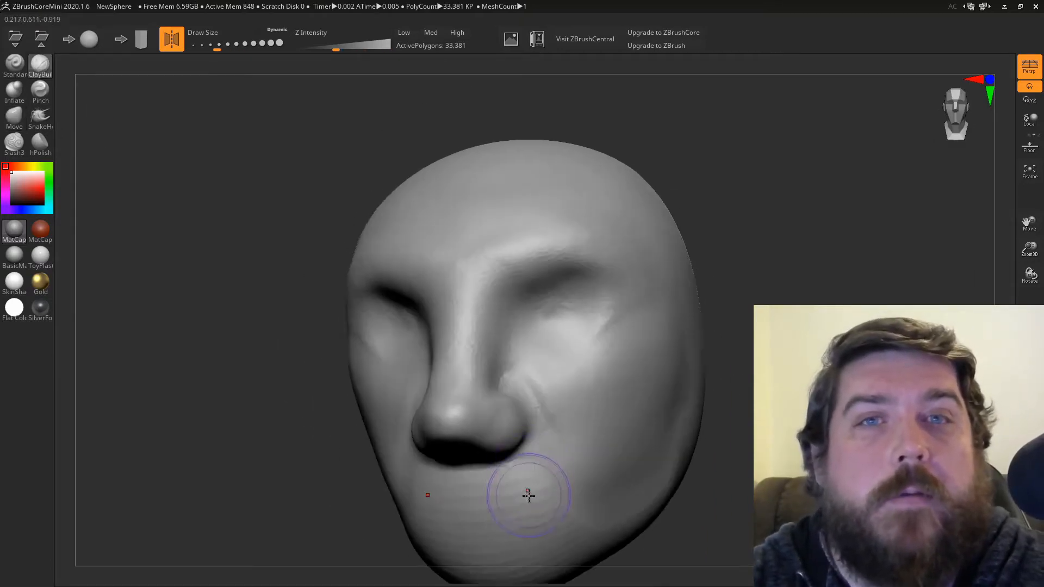
{"action": "left_click_drag", "start_coordinate": [528, 495], "coordinate": [586, 484]}
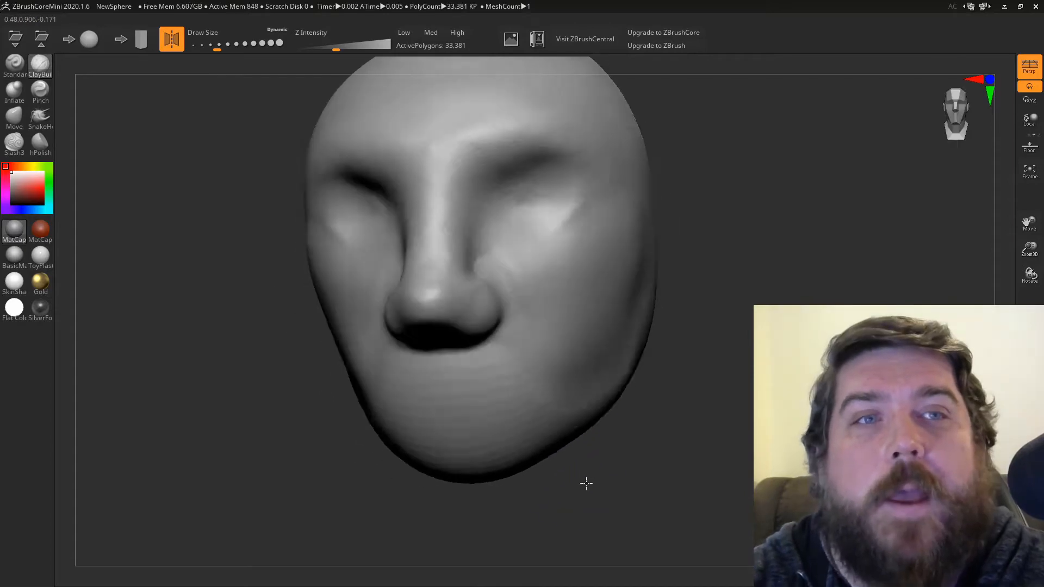
Step: Build up a mouth line and thicken the upper and lower lips, then smooth them
{"action": "left_click_drag", "start_coordinate": [586, 484], "coordinate": [538, 401]}
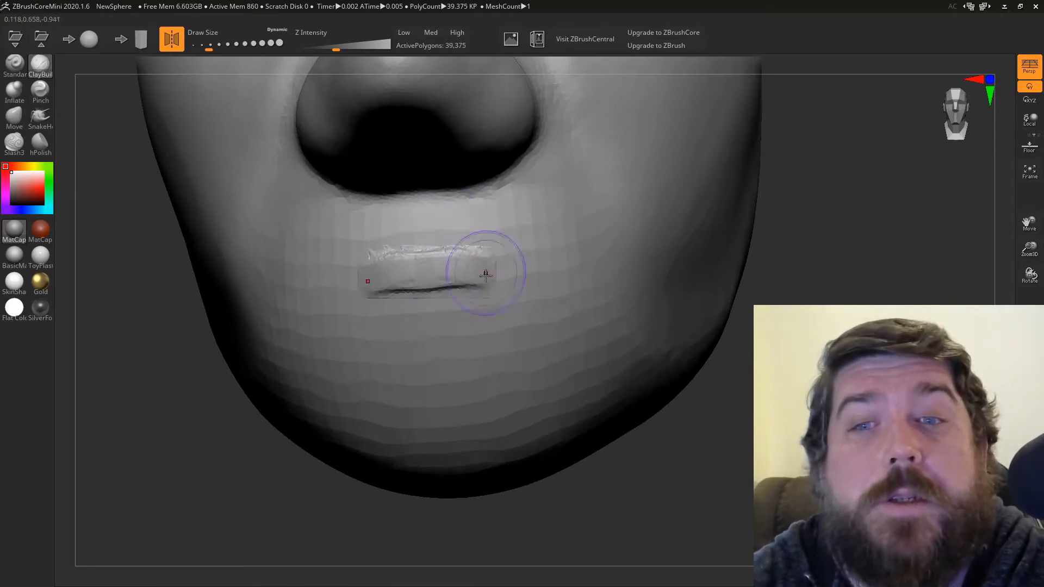
{"action": "left_click_drag", "start_coordinate": [485, 275], "coordinate": [531, 383]}
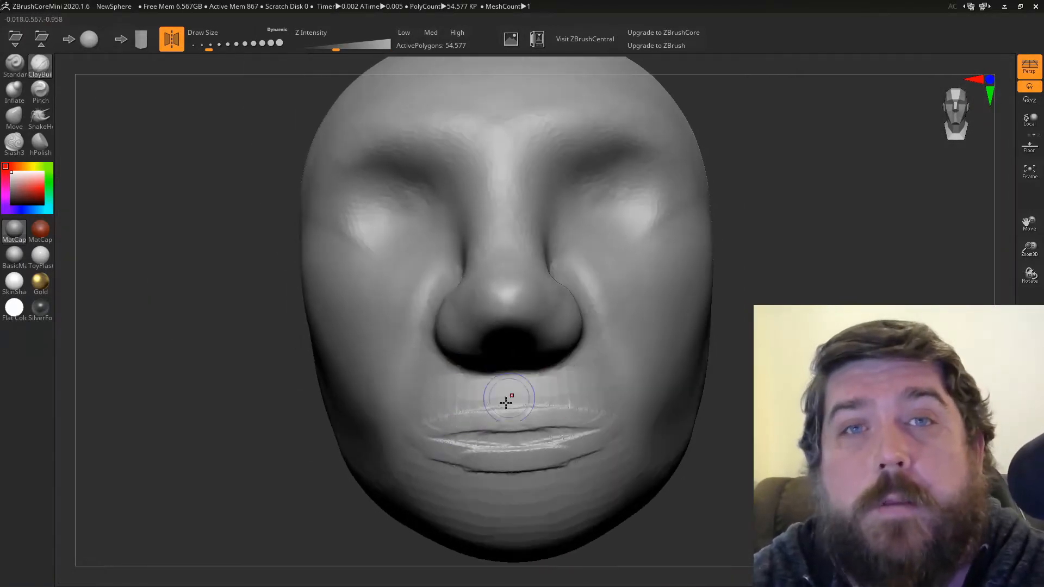
{"action": "left_click_drag", "start_coordinate": [509, 399], "coordinate": [556, 427]}
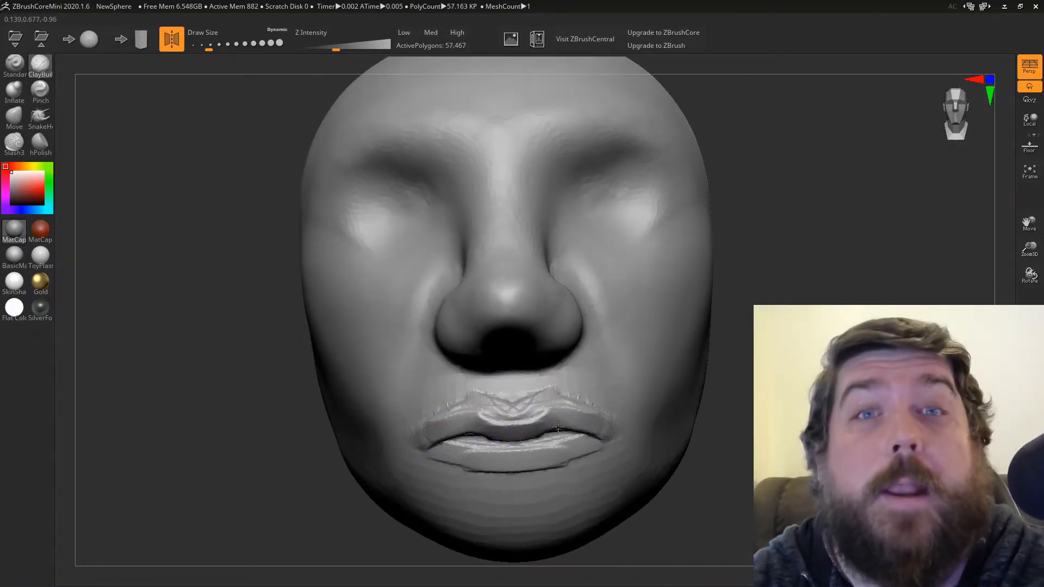
{"action": "left_click_drag", "start_coordinate": [556, 430], "coordinate": [429, 467]}
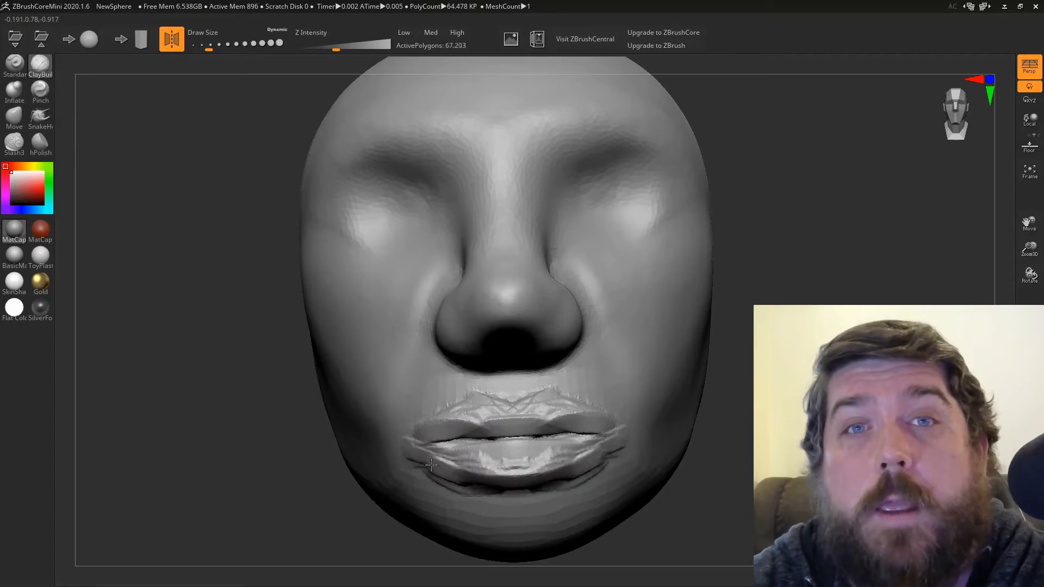
{"action": "left_click_drag", "start_coordinate": [433, 466], "coordinate": [496, 464]}
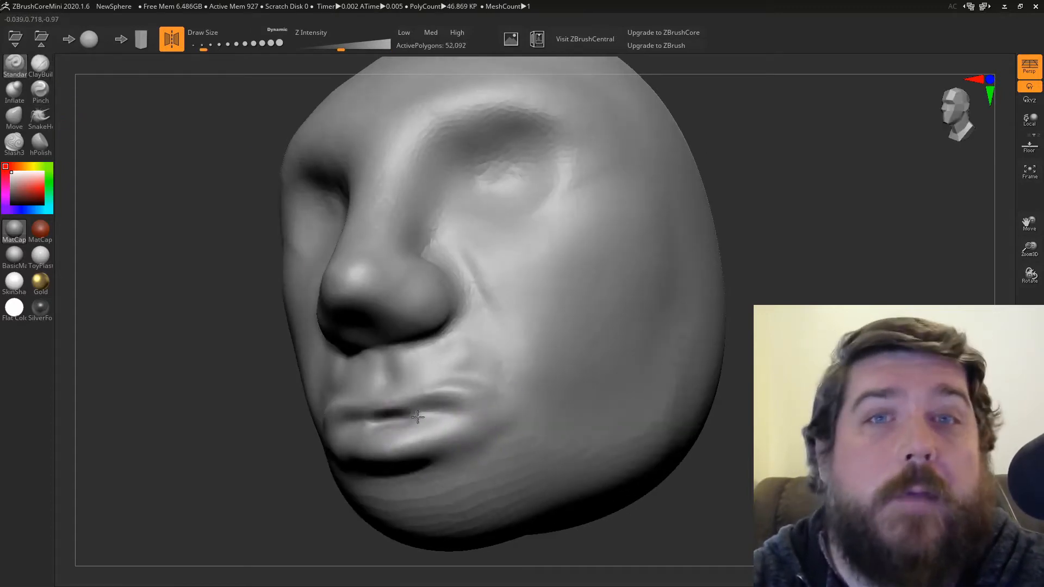
{"action": "left_click_drag", "start_coordinate": [417, 418], "coordinate": [501, 408]}
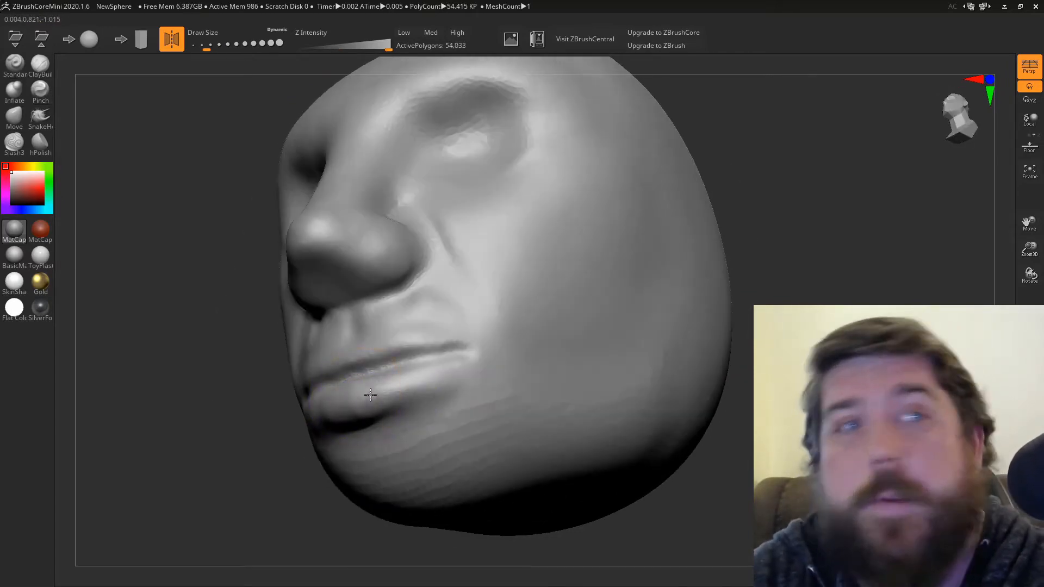
Step: Add philtrum ridges above the upper lip and define the upper and lower lip shapes
{"action": "left_click_drag", "start_coordinate": [370, 396], "coordinate": [411, 403]}
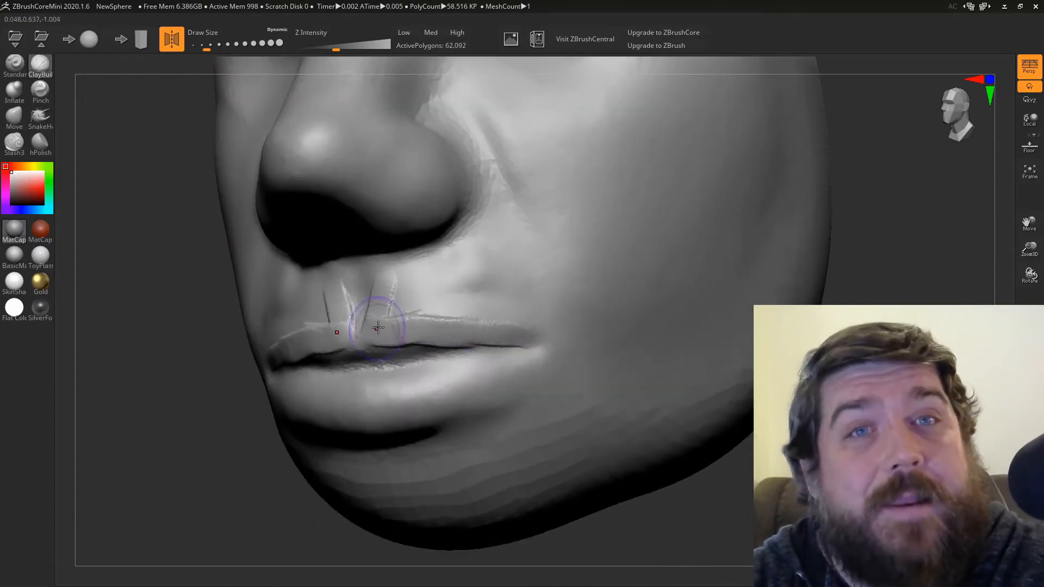
{"action": "left_click_drag", "start_coordinate": [376, 327], "coordinate": [393, 319]}
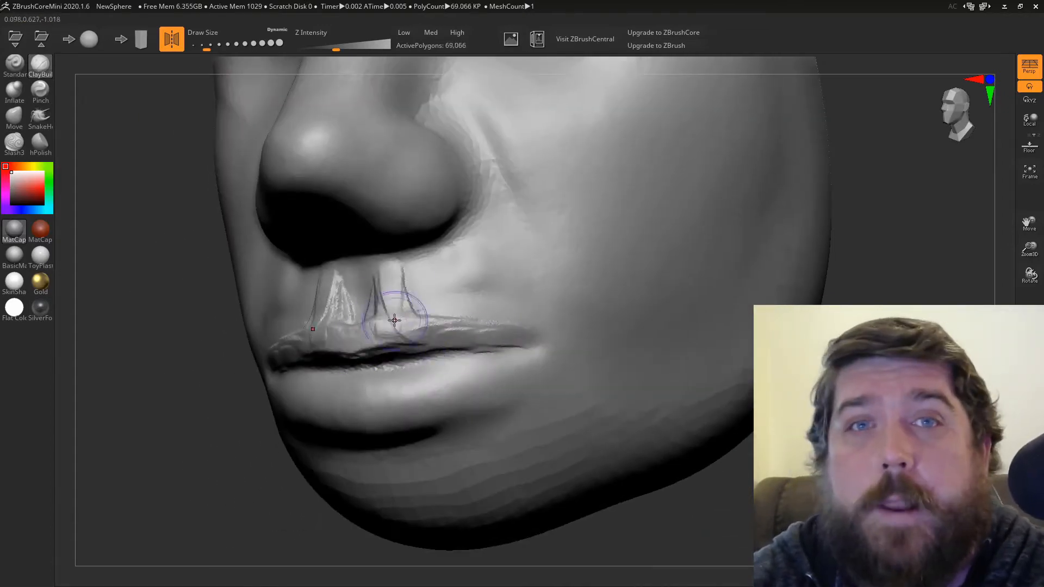
{"action": "left_click_drag", "start_coordinate": [394, 320], "coordinate": [482, 381]}
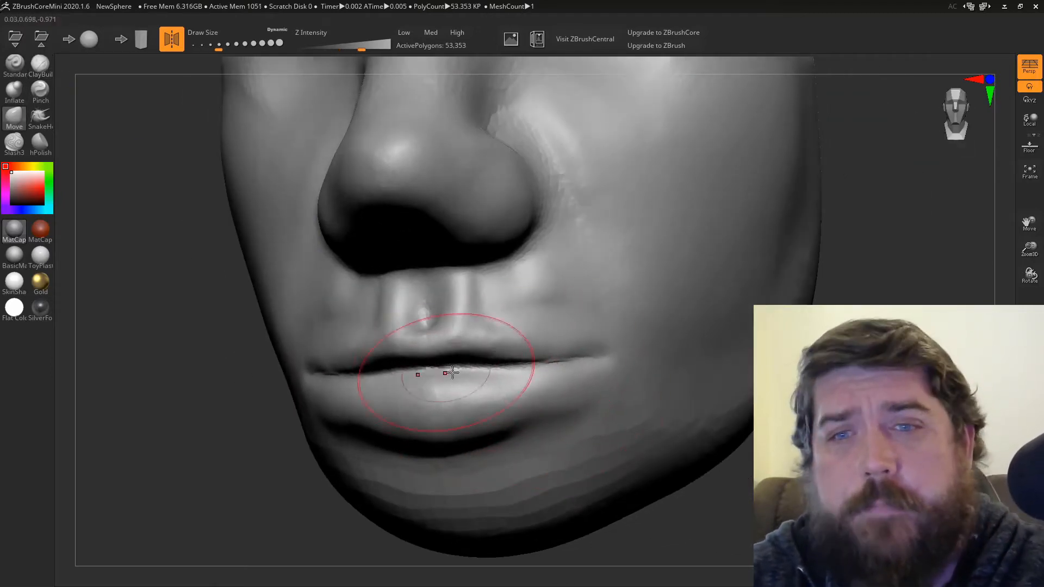
{"action": "left_click_drag", "start_coordinate": [453, 373], "coordinate": [363, 399]}
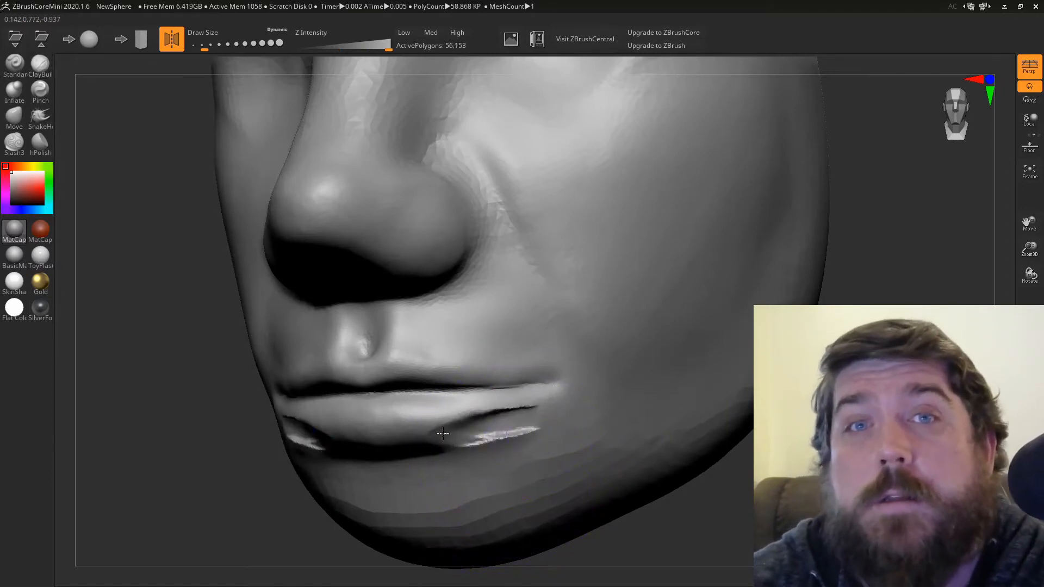
Step: Refine the lower lip, crease the mouth corner and deepen the nose-to-mouth fold
{"action": "left_click_drag", "start_coordinate": [442, 434], "coordinate": [468, 449]}
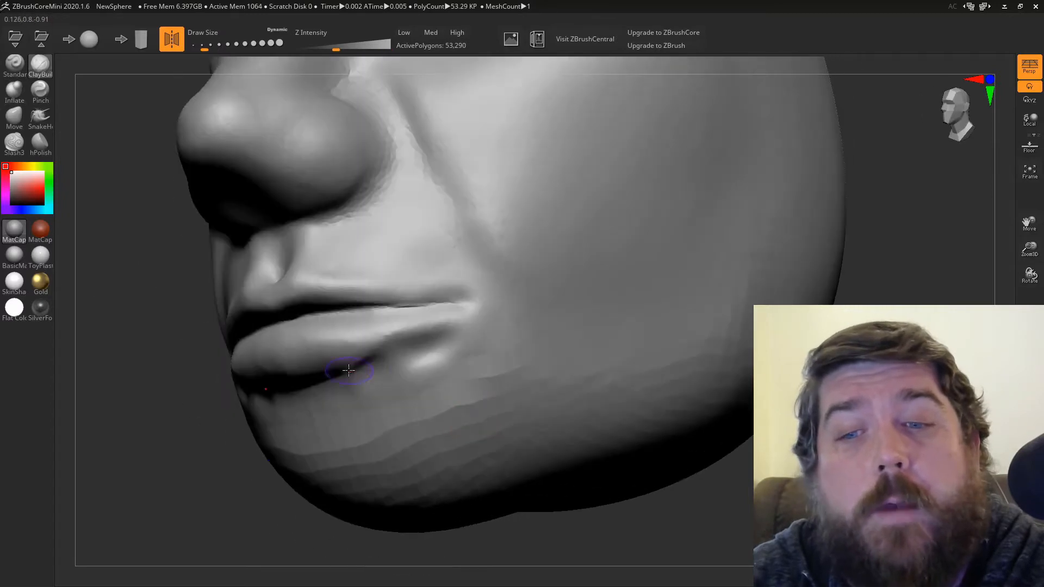
{"action": "left_click_drag", "start_coordinate": [349, 371], "coordinate": [327, 399]}
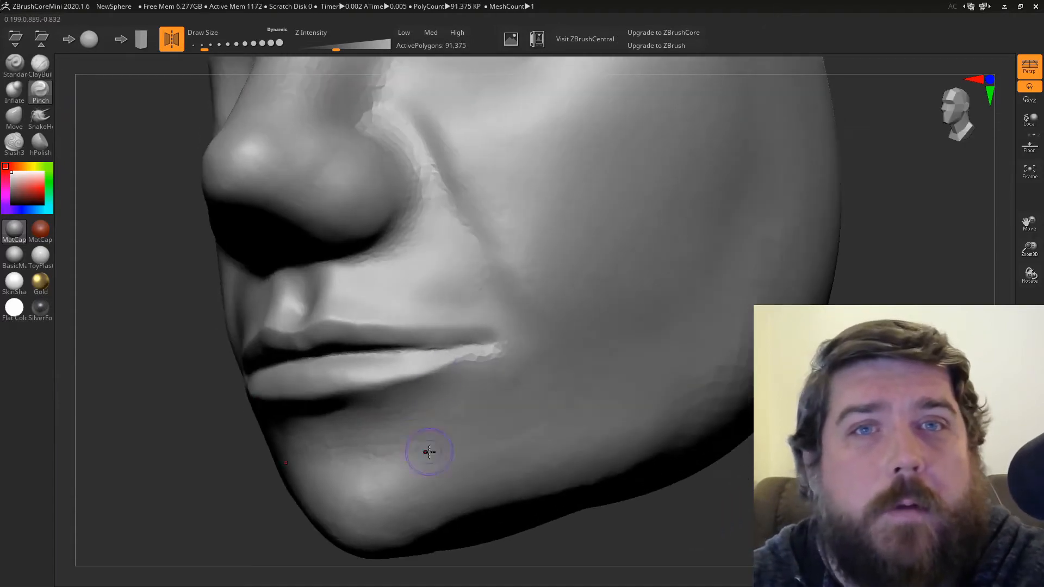
{"action": "left_click_drag", "start_coordinate": [430, 452], "coordinate": [633, 482]}
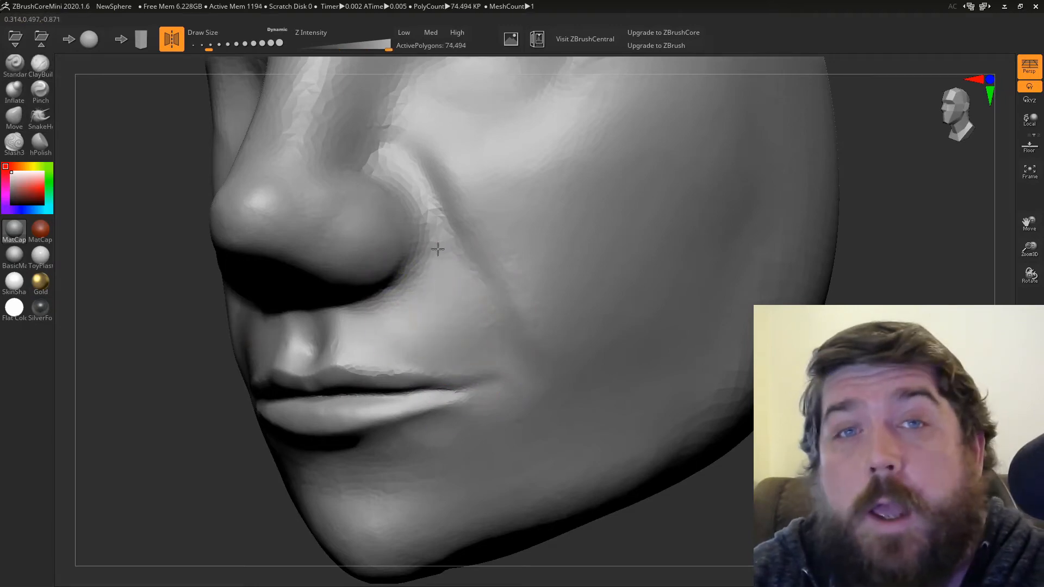
{"action": "left_click_drag", "start_coordinate": [438, 250], "coordinate": [382, 393]}
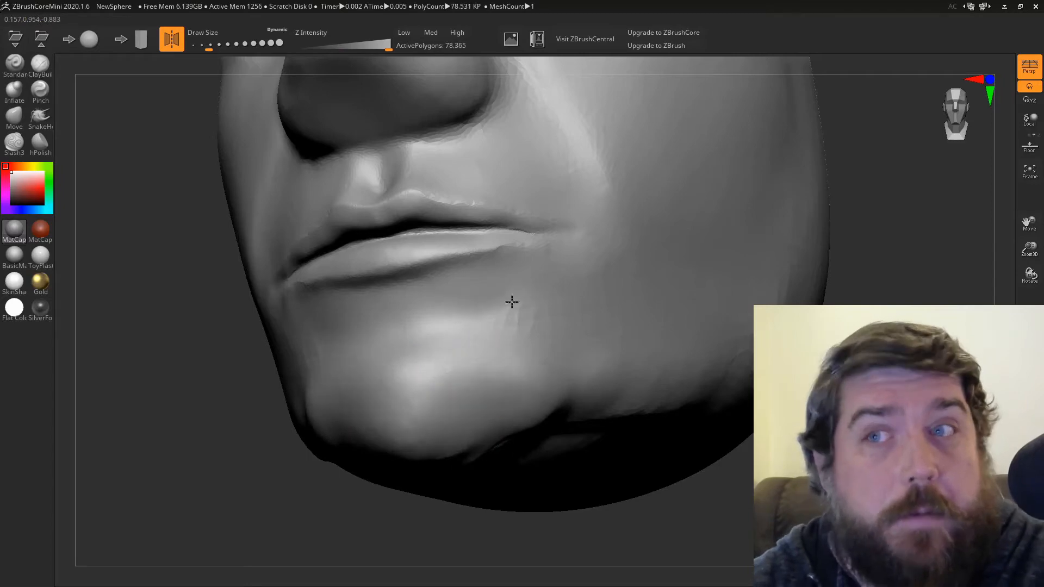
Step: Build up the chin and the cheek beside the mouth, checking from several angles
{"action": "left_click_drag", "start_coordinate": [512, 301], "coordinate": [427, 385]}
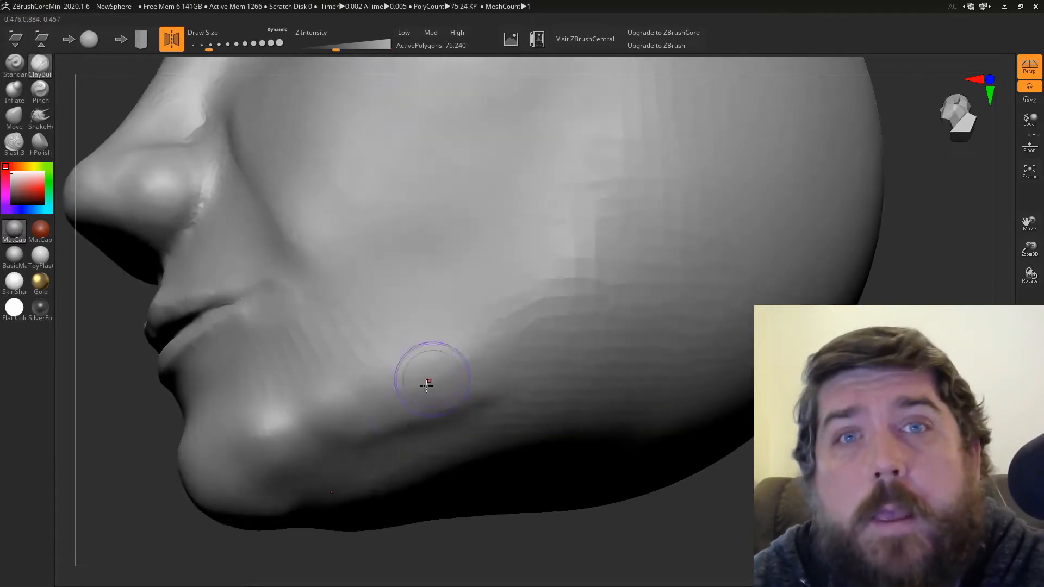
{"action": "left_click_drag", "start_coordinate": [426, 383], "coordinate": [577, 329]}
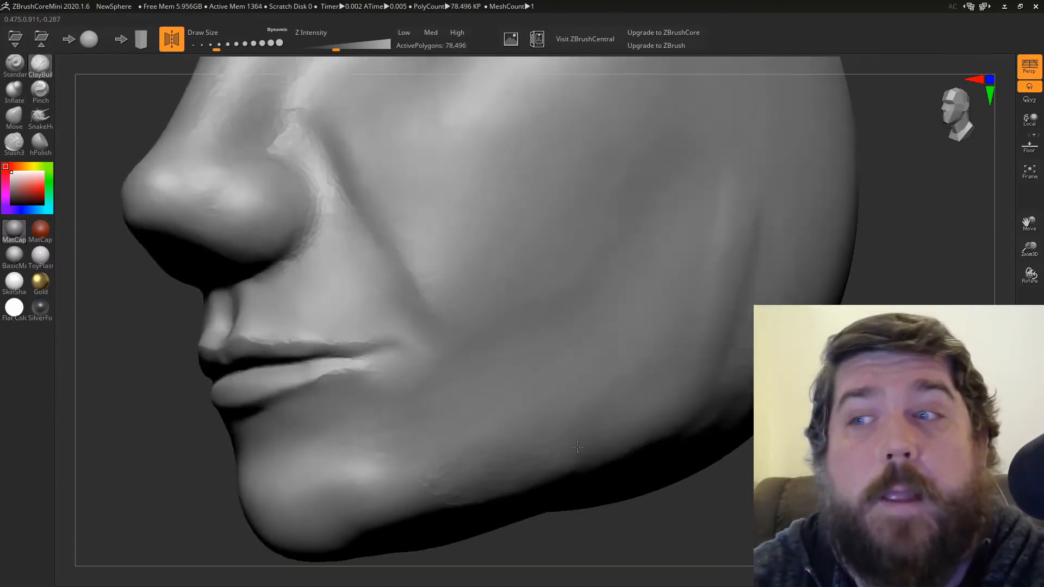
{"action": "left_click_drag", "start_coordinate": [577, 446], "coordinate": [569, 496]}
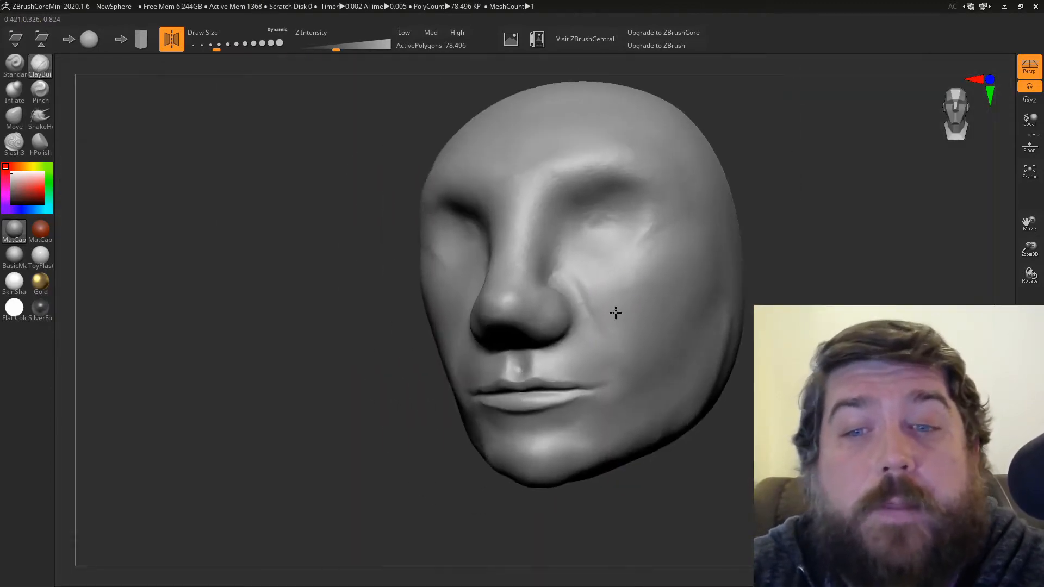
{"action": "left_click_drag", "start_coordinate": [615, 313], "coordinate": [551, 408]}
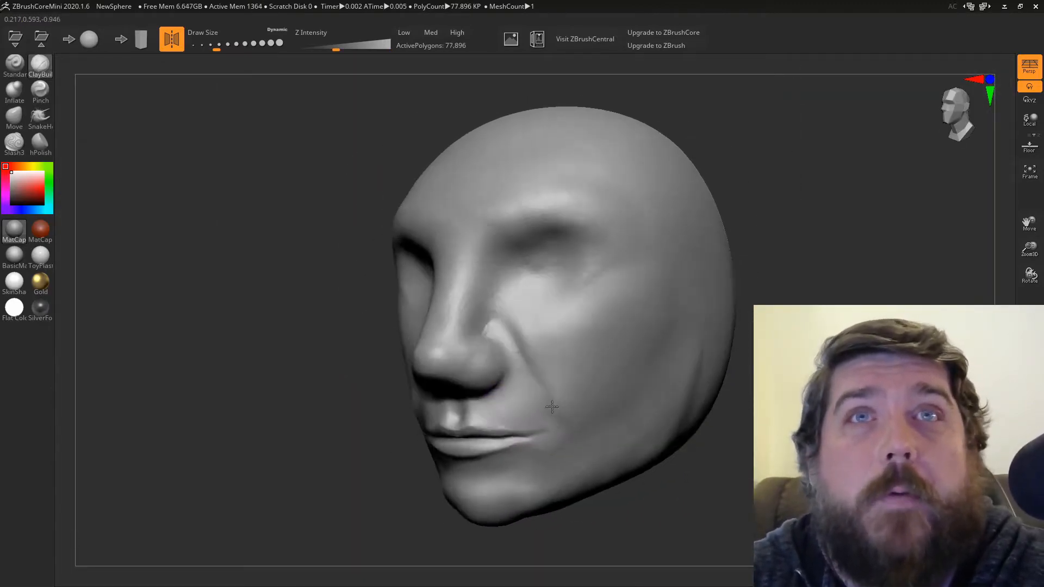
{"action": "left_click_drag", "start_coordinate": [552, 408], "coordinate": [494, 300]}
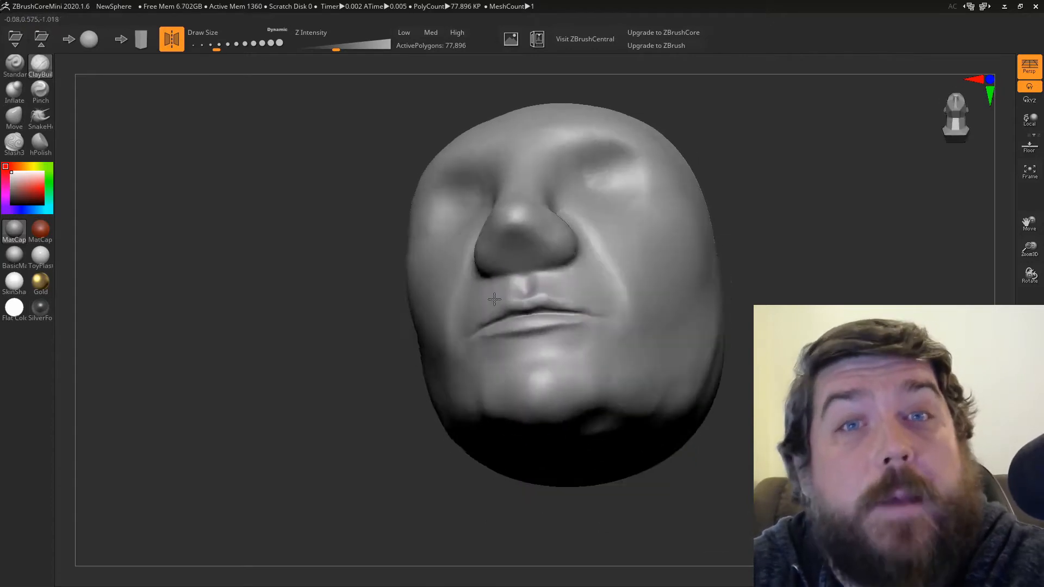
{"action": "left_click_drag", "start_coordinate": [493, 300], "coordinate": [546, 333]}
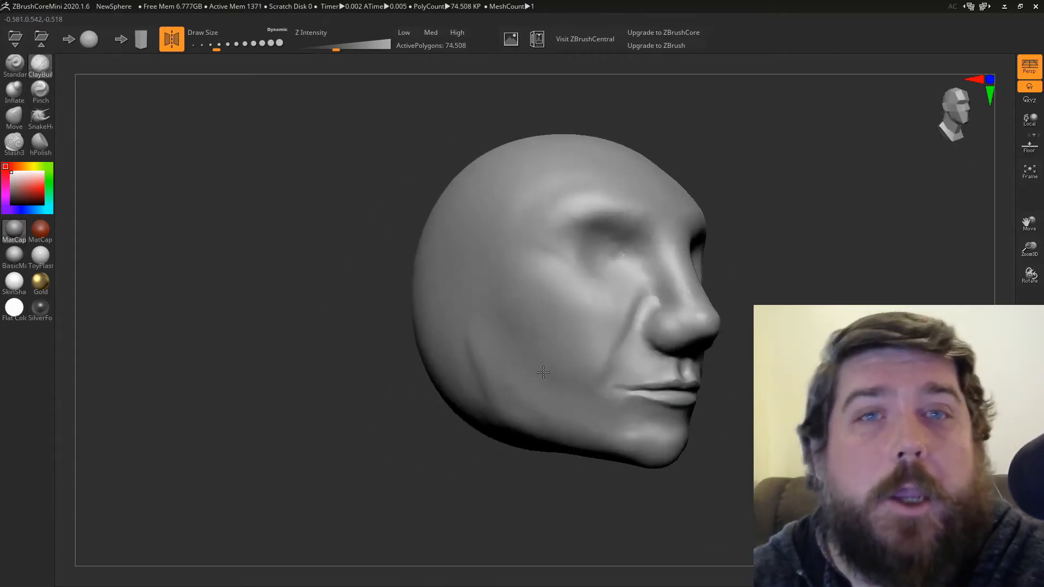
Step: Carve and deepen the nostril openings and push the nostril wing into shape
{"action": "left_click_drag", "start_coordinate": [543, 373], "coordinate": [538, 298]}
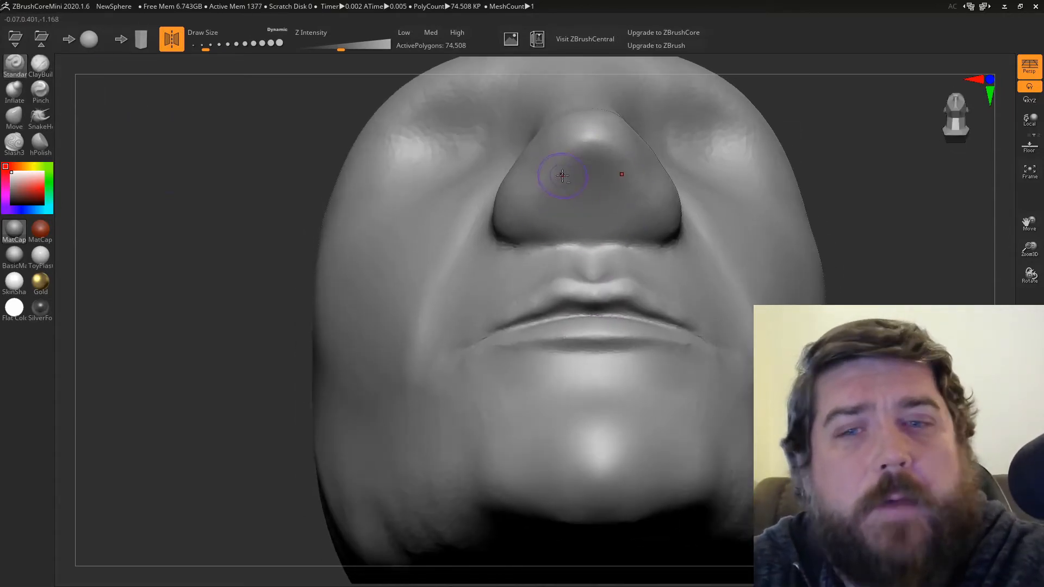
{"action": "left_click_drag", "start_coordinate": [562, 176], "coordinate": [543, 194]}
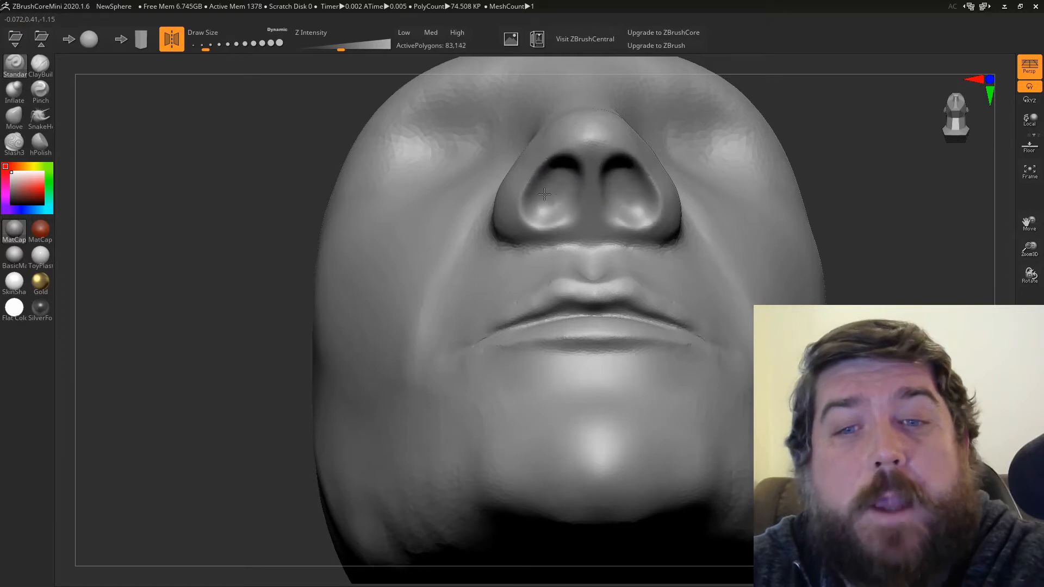
{"action": "left_click_drag", "start_coordinate": [546, 193], "coordinate": [524, 210]}
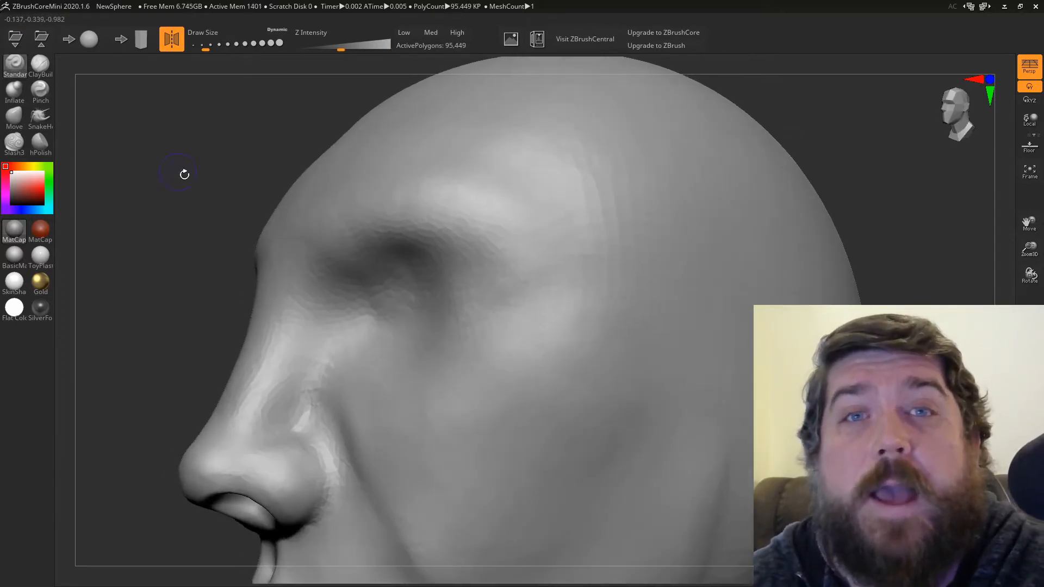
{"action": "left_click_drag", "start_coordinate": [185, 174], "coordinate": [200, 496]}
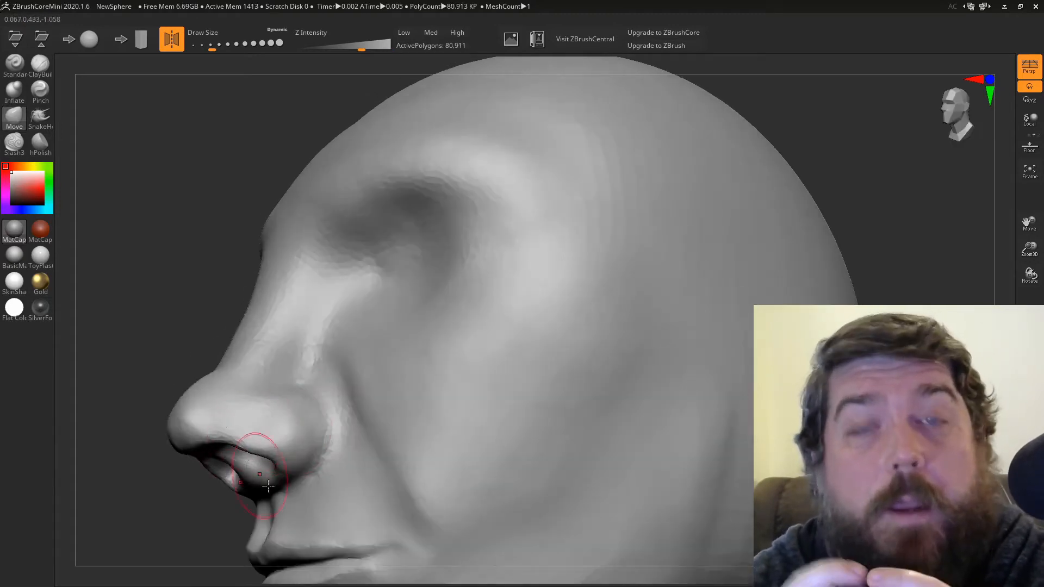
{"action": "left_click_drag", "start_coordinate": [257, 476], "coordinate": [270, 463]}
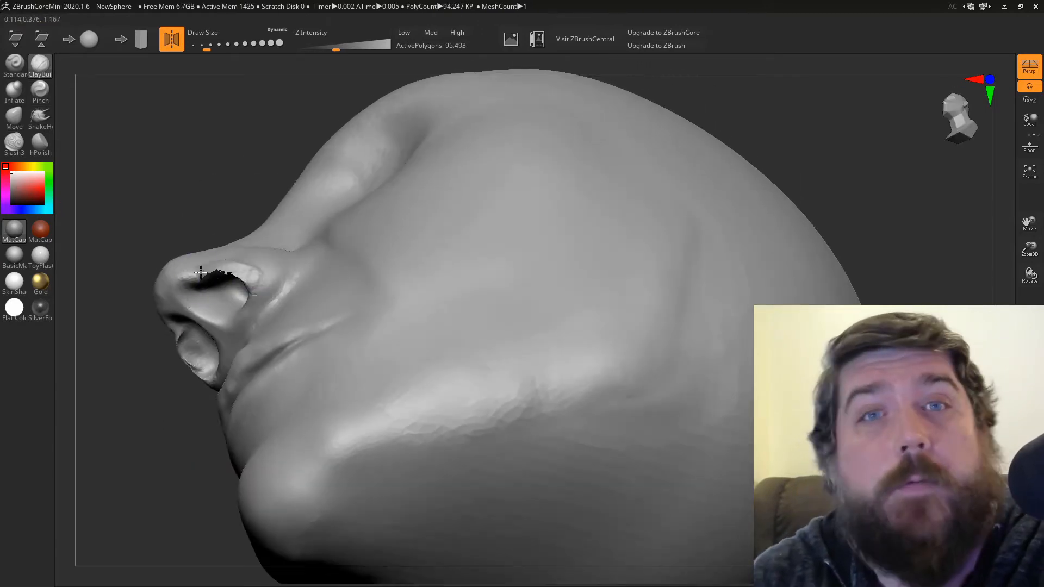
Step: Inflate the nostril wing and the side of the nose with the Inflate brush
{"action": "left_click", "coordinate": [14, 92]}
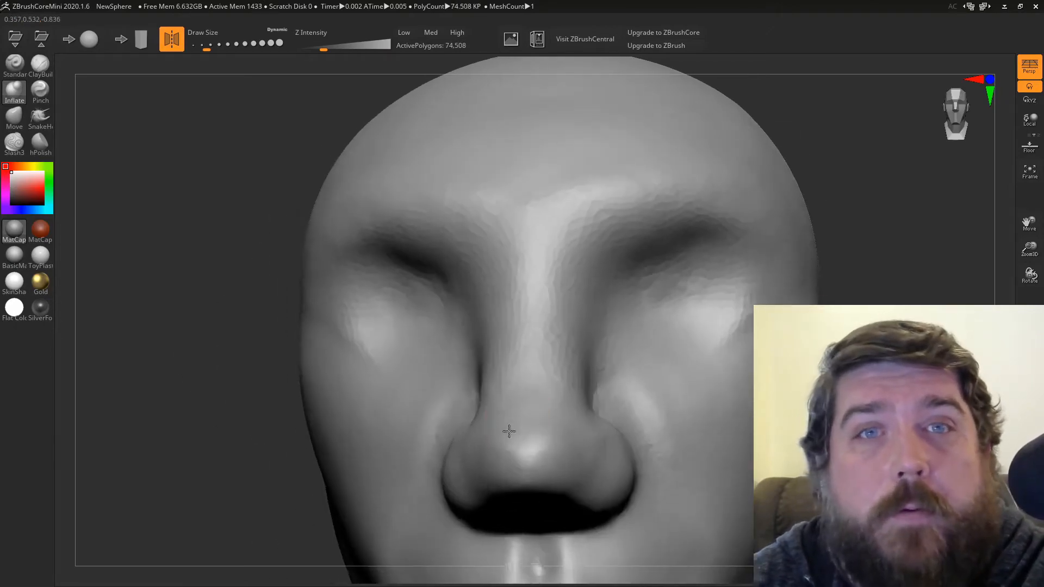
{"action": "left_click_drag", "start_coordinate": [509, 431], "coordinate": [500, 383]}
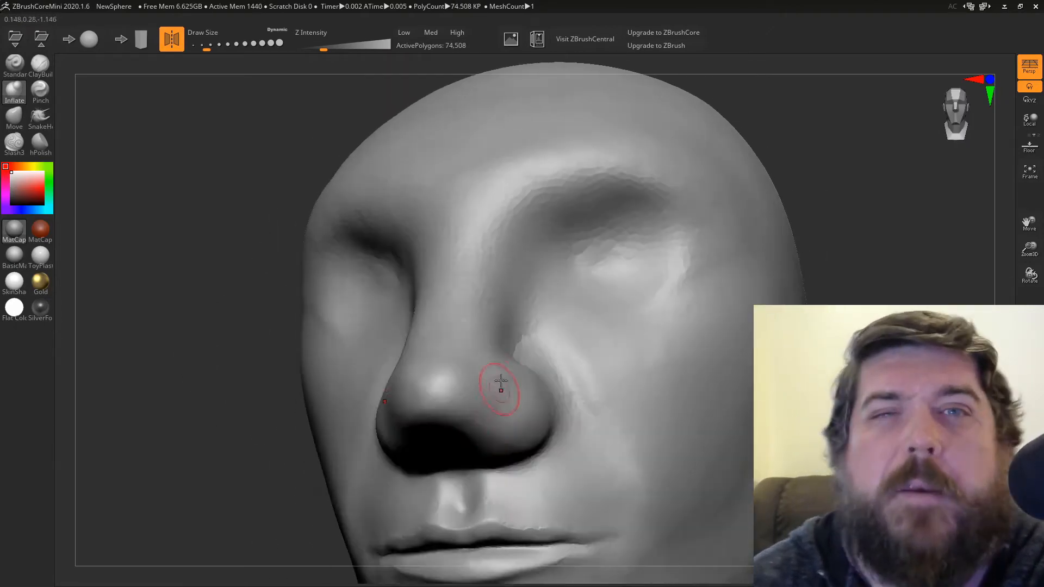
{"action": "left_click_drag", "start_coordinate": [503, 391], "coordinate": [429, 352]}
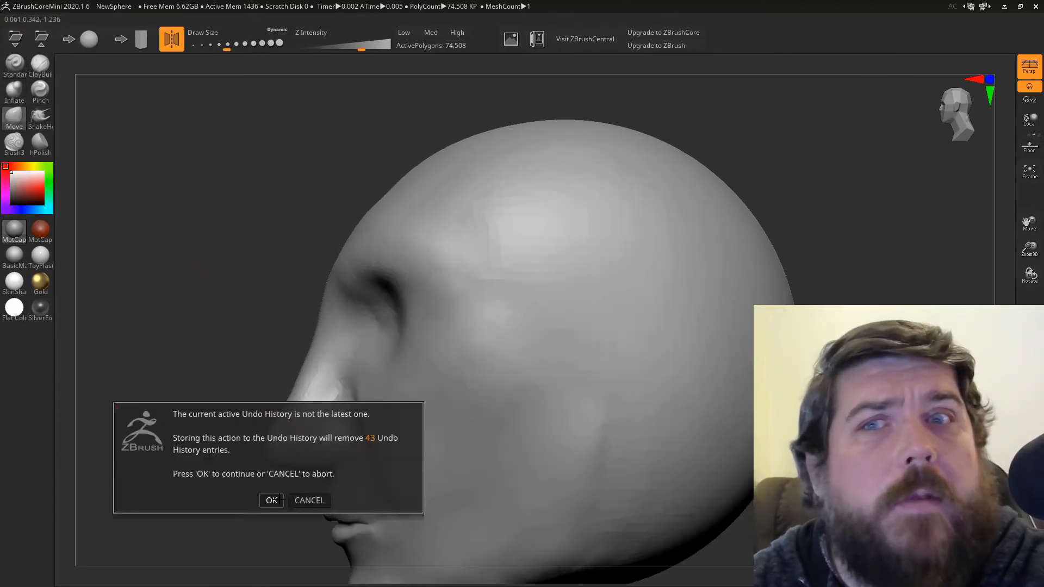
Step: Confirm discarding the newer undo steps and adjust the area above the upper lip
{"action": "left_click", "coordinate": [271, 501]}
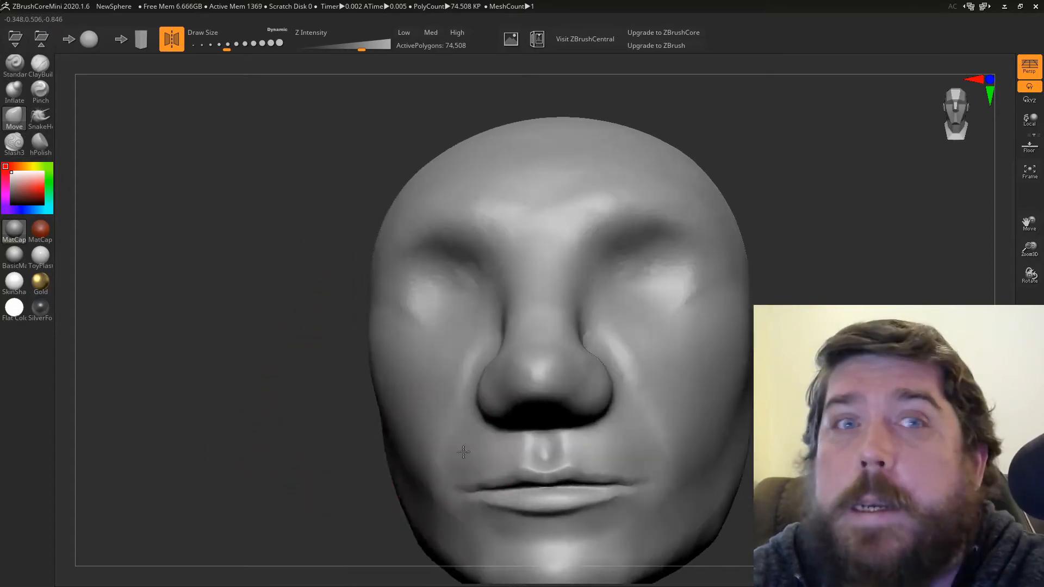
{"action": "left_click_drag", "start_coordinate": [464, 453], "coordinate": [633, 512]}
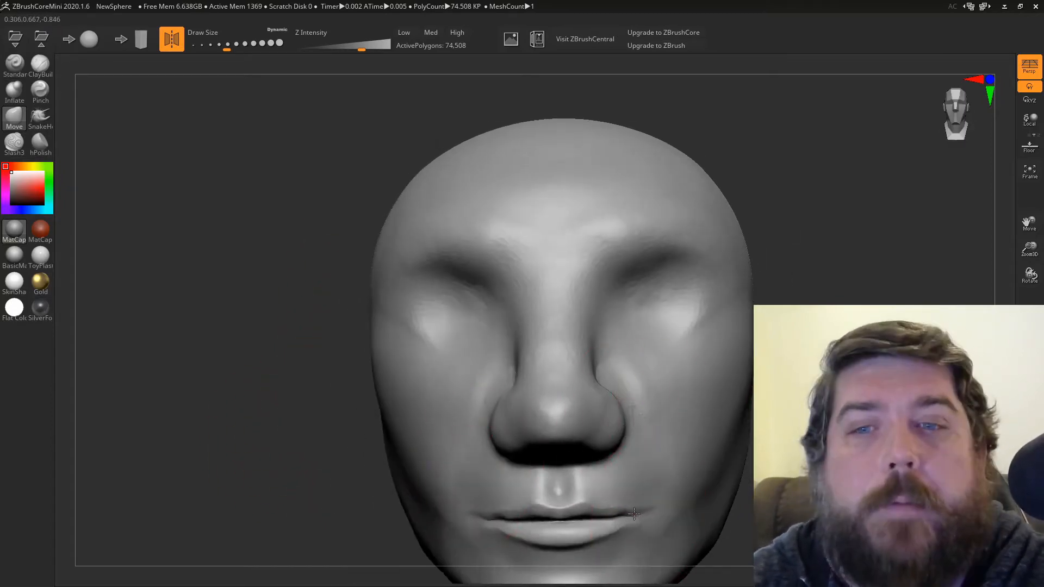
{"action": "left_click_drag", "start_coordinate": [634, 512], "coordinate": [474, 429]}
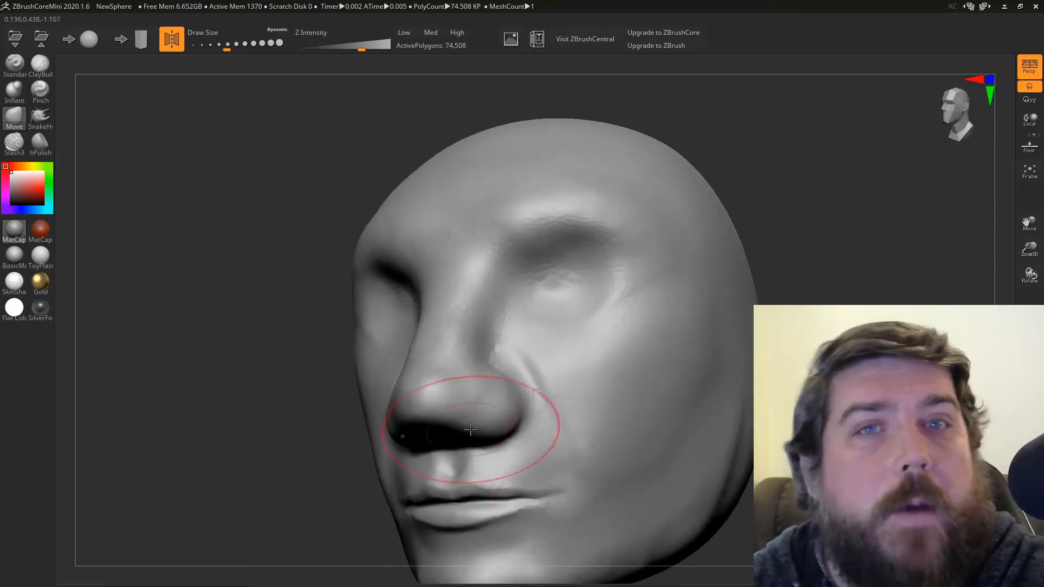
Step: Push the nose tip, the side of the nose and the eye socket into shape with broad moves
{"action": "left_click_drag", "start_coordinate": [471, 429], "coordinate": [541, 440]}
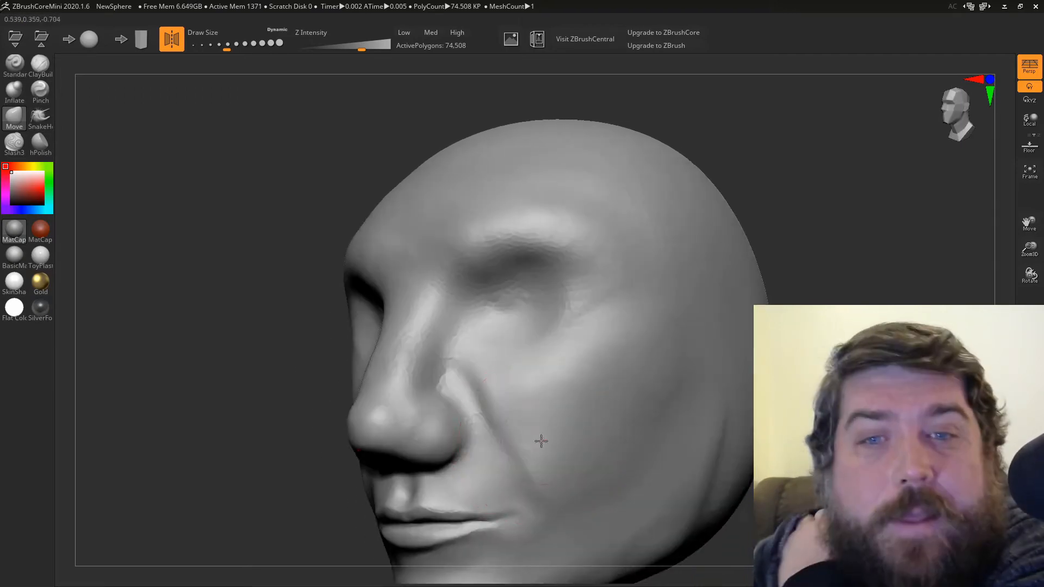
{"action": "left_click_drag", "start_coordinate": [541, 441], "coordinate": [508, 301]}
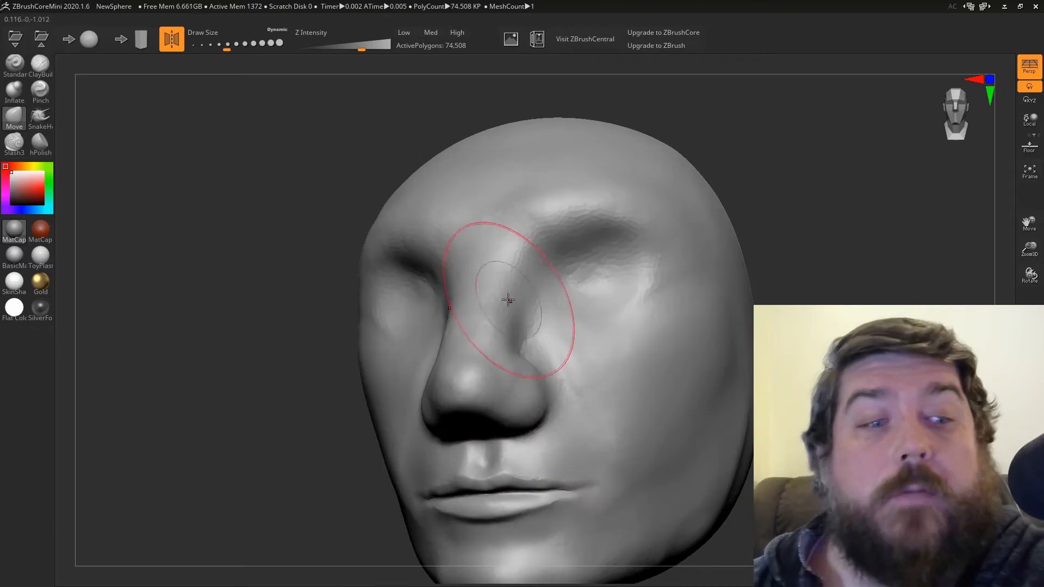
{"action": "left_click_drag", "start_coordinate": [506, 301], "coordinate": [540, 420]}
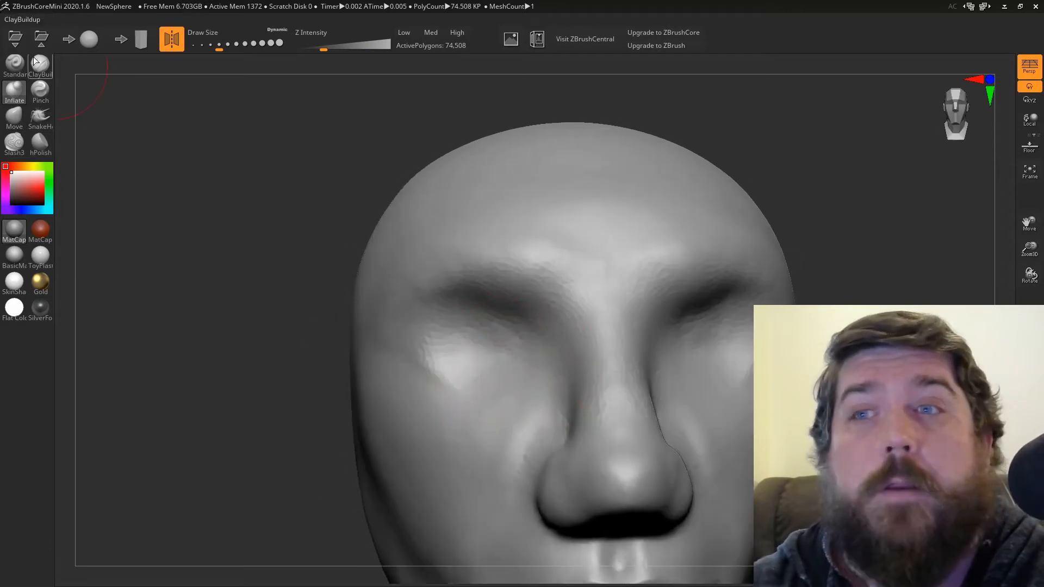
Step: Build upper and lower eyelids over both eyeballs with ClayBuildup and lift the left brow
{"action": "left_click", "coordinate": [444, 381]}
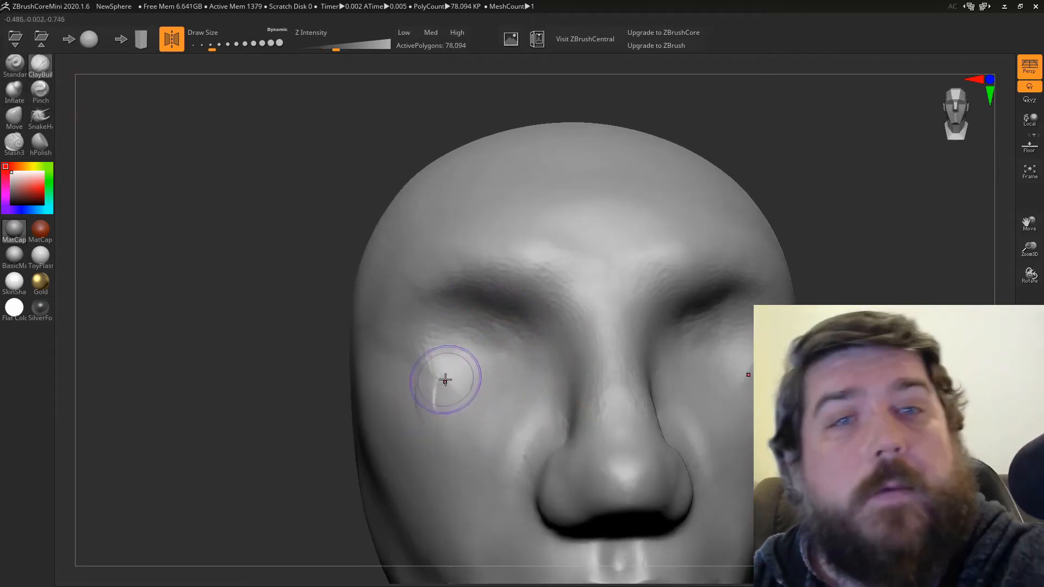
{"action": "left_click_drag", "start_coordinate": [446, 380], "coordinate": [509, 378]}
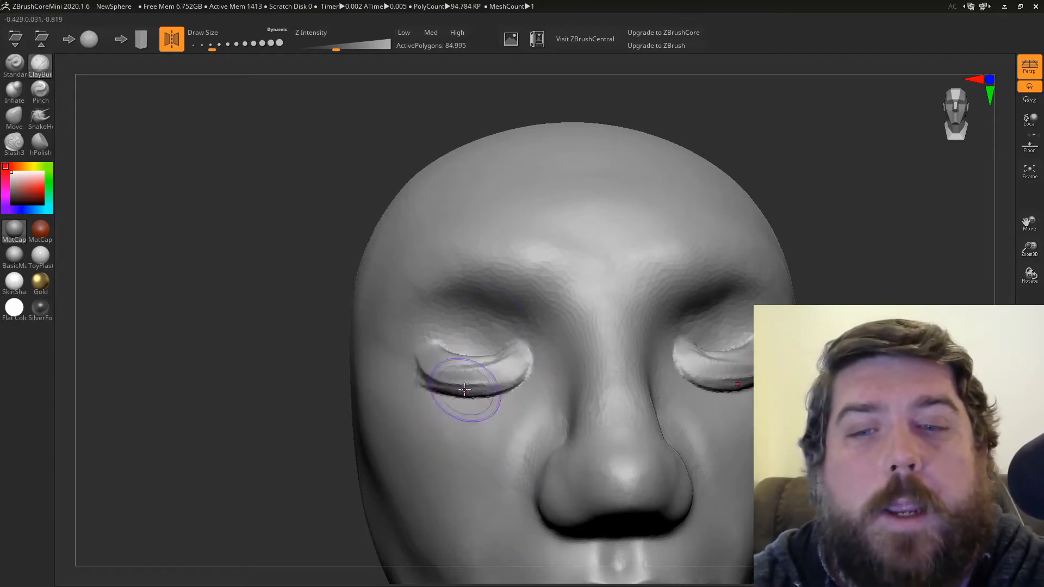
{"action": "left_click_drag", "start_coordinate": [466, 389], "coordinate": [466, 353]}
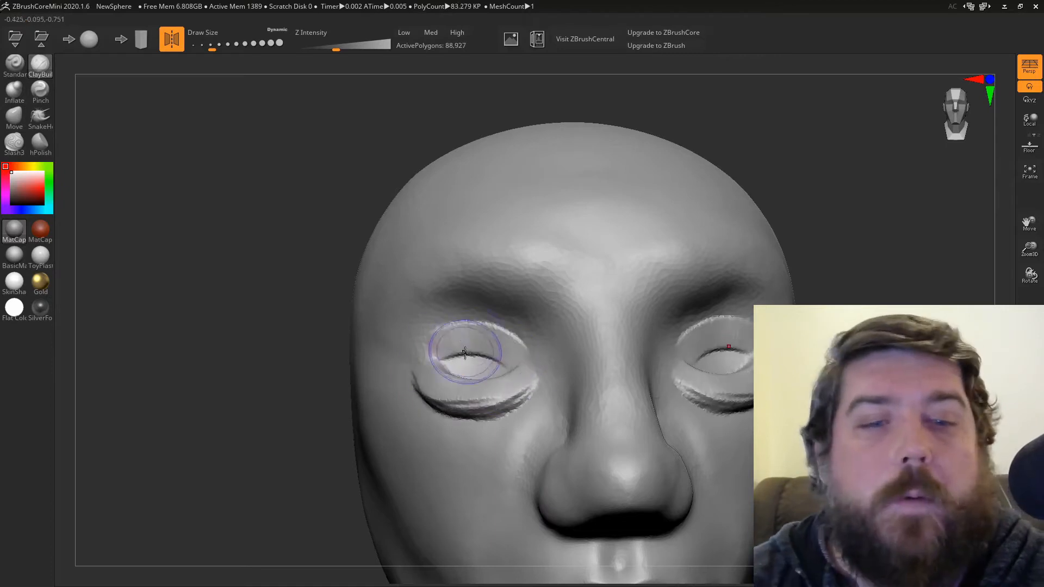
{"action": "left_click_drag", "start_coordinate": [465, 352], "coordinate": [493, 333]}
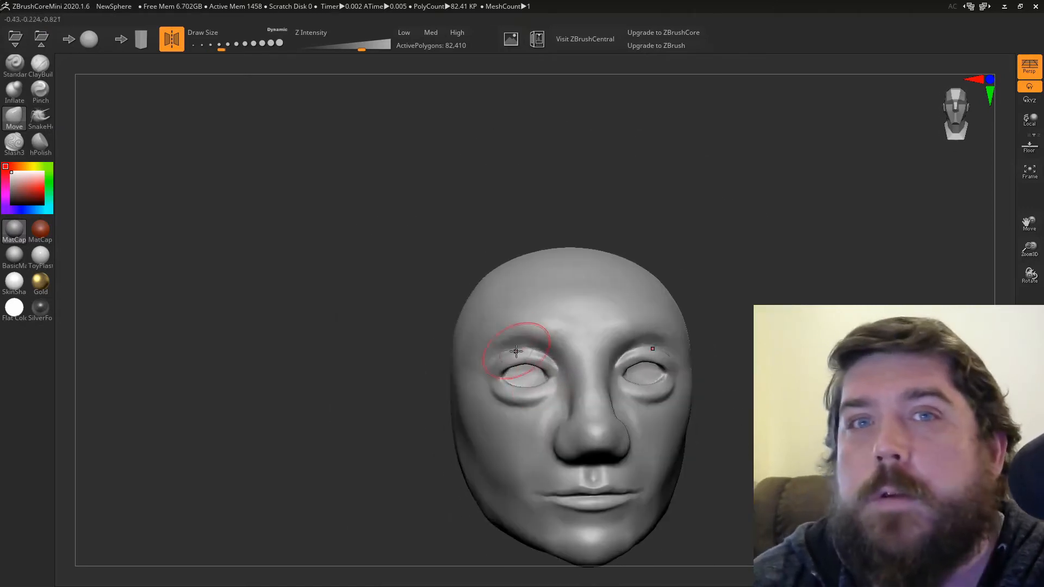
{"action": "left_click_drag", "start_coordinate": [516, 351], "coordinate": [479, 398]}
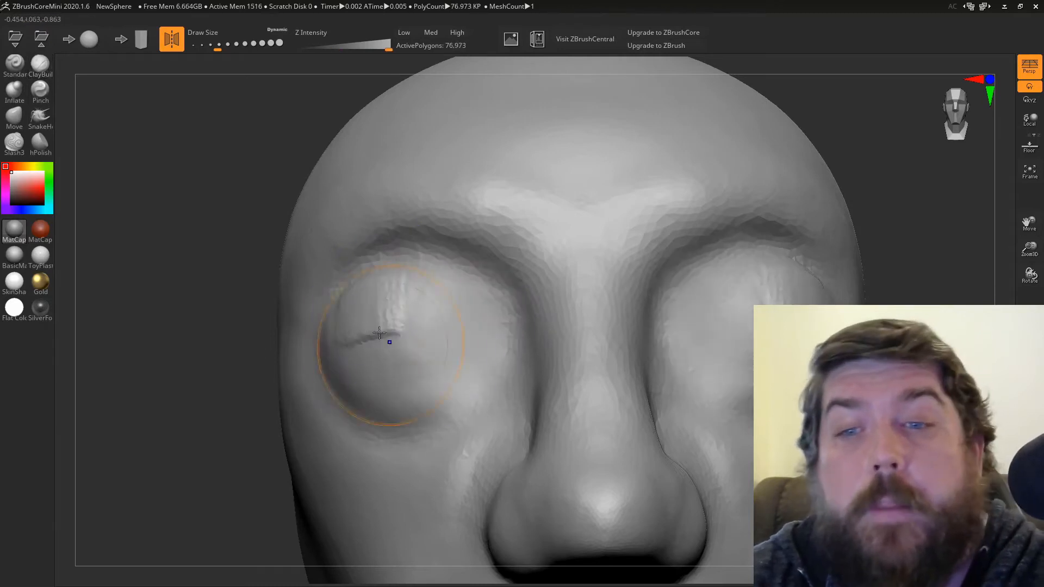
Step: Carve a thin closed-lid slit across each eye
{"action": "left_click_drag", "start_coordinate": [380, 333], "coordinate": [401, 382]}
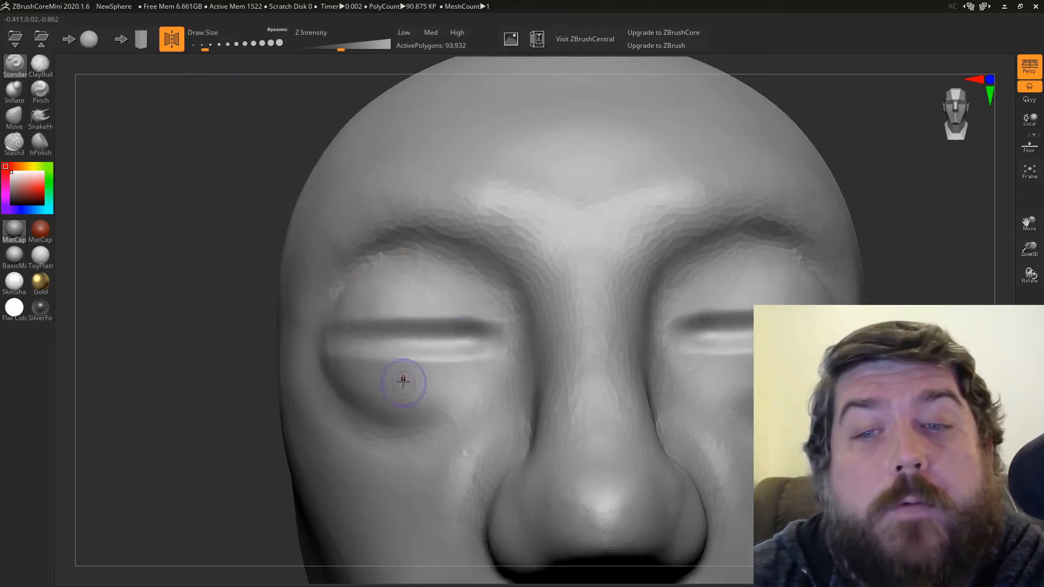
{"action": "left_click_drag", "start_coordinate": [403, 383], "coordinate": [456, 336]}
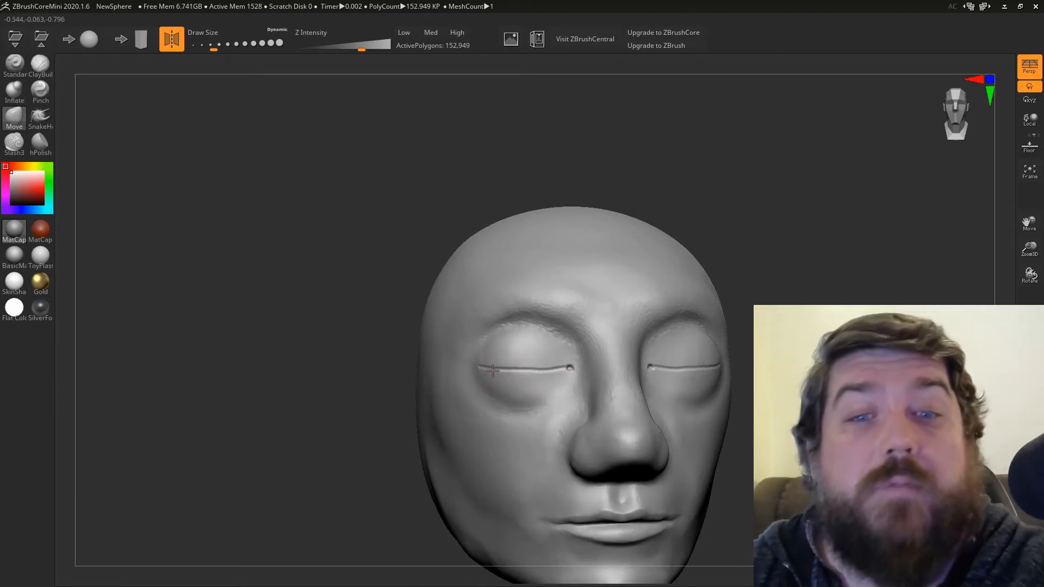
{"action": "left_click_drag", "start_coordinate": [493, 370], "coordinate": [406, 396]}
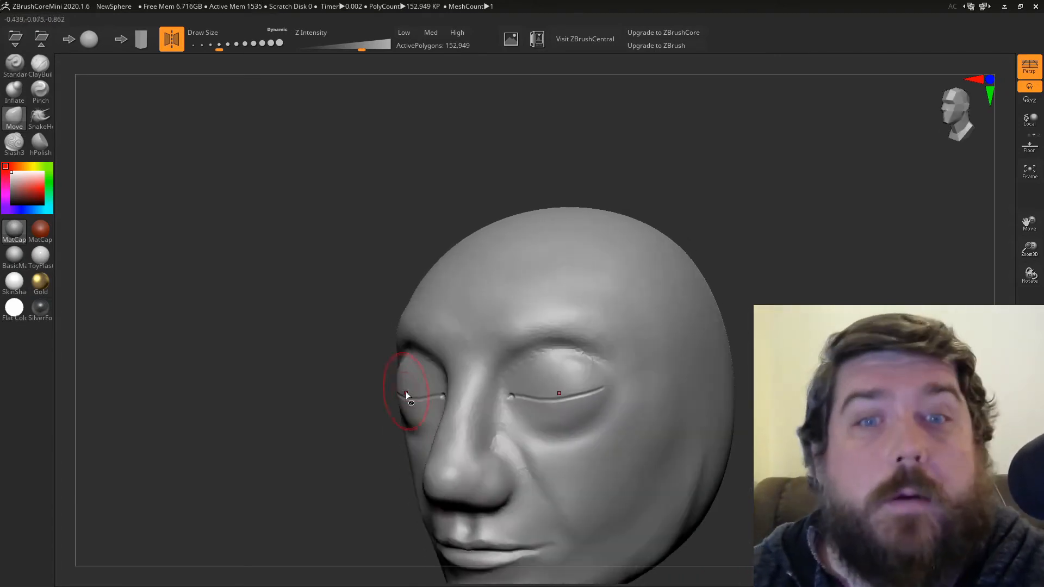
Step: Shape the outer corner of the eyelid from a side profile view
{"action": "left_click_drag", "start_coordinate": [410, 393], "coordinate": [678, 426]}
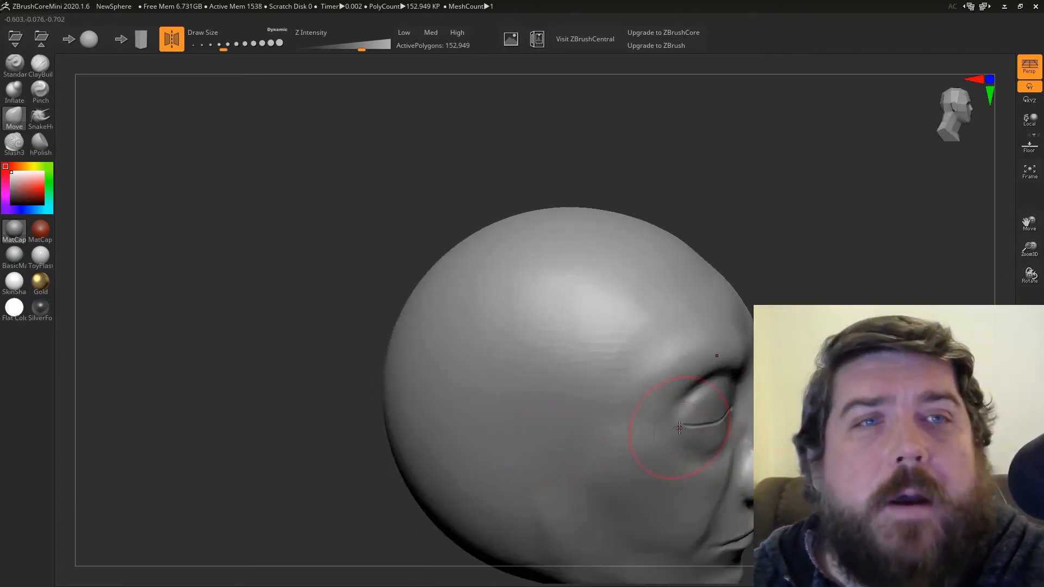
{"action": "left_click_drag", "start_coordinate": [679, 427], "coordinate": [683, 452]}
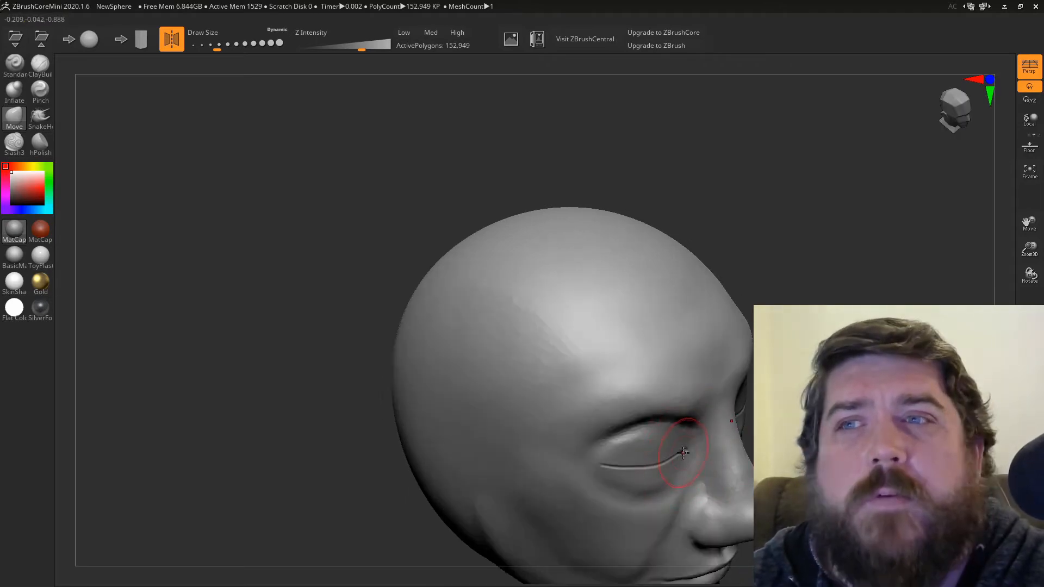
{"action": "left_click_drag", "start_coordinate": [683, 454], "coordinate": [561, 455]}
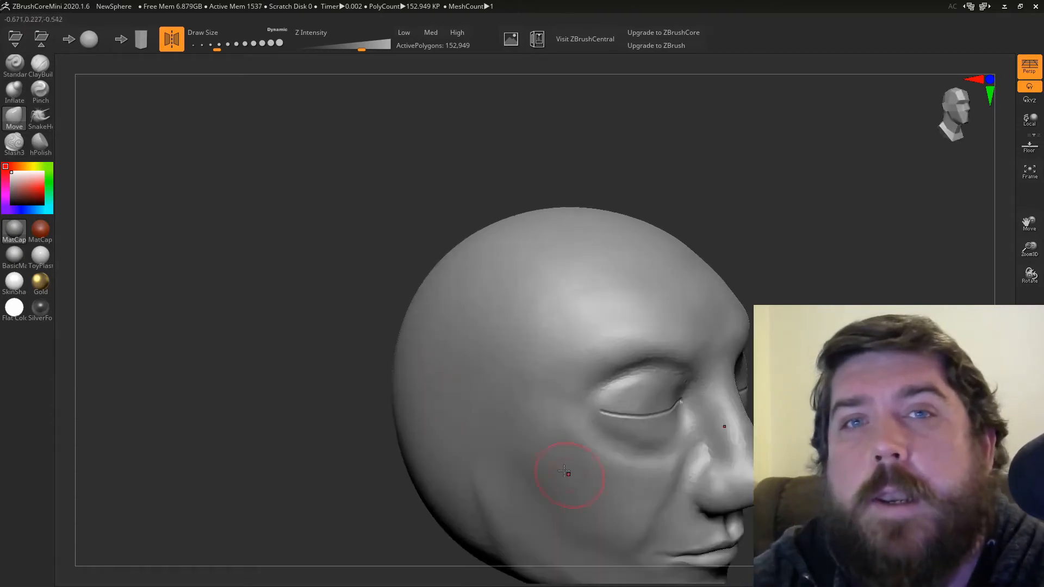
{"action": "left_click_drag", "start_coordinate": [568, 474], "coordinate": [568, 414]}
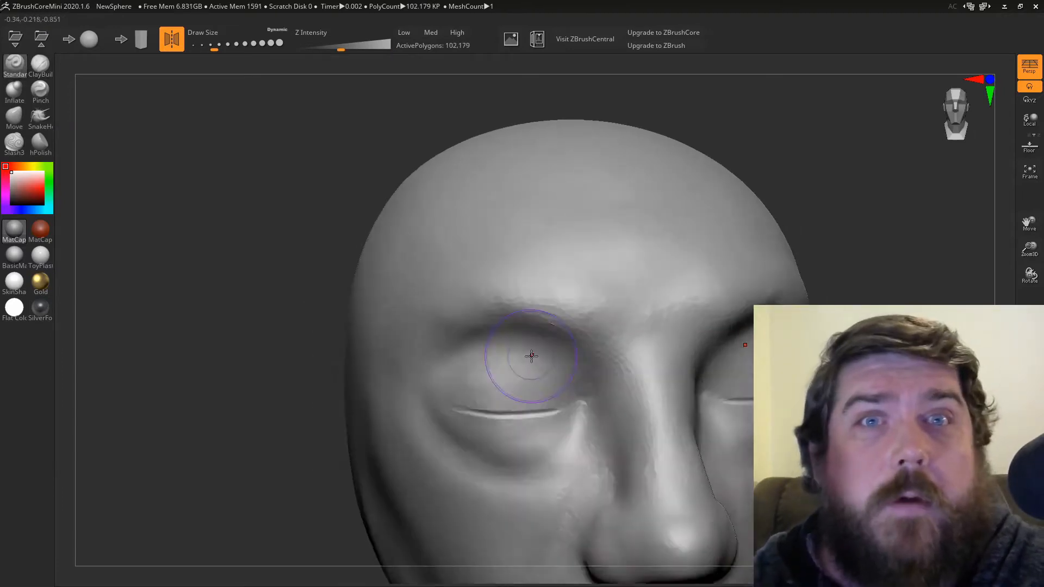
Step: Build a brow ridge, smooth it into the forehead and carve a deeper crease above the lids
{"action": "left_click_drag", "start_coordinate": [533, 356], "coordinate": [549, 326]}
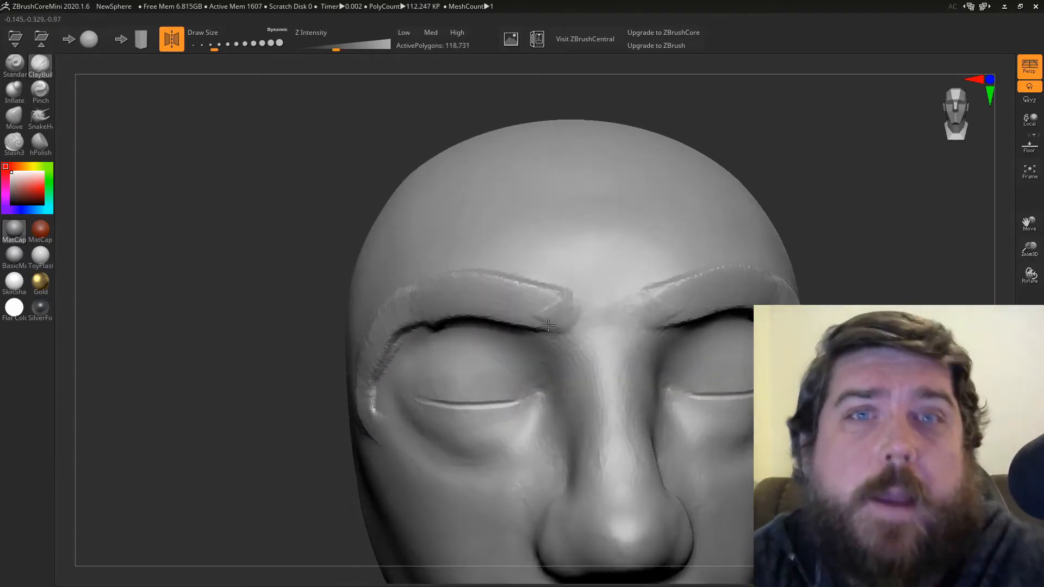
{"action": "left_click_drag", "start_coordinate": [546, 325], "coordinate": [496, 305]}
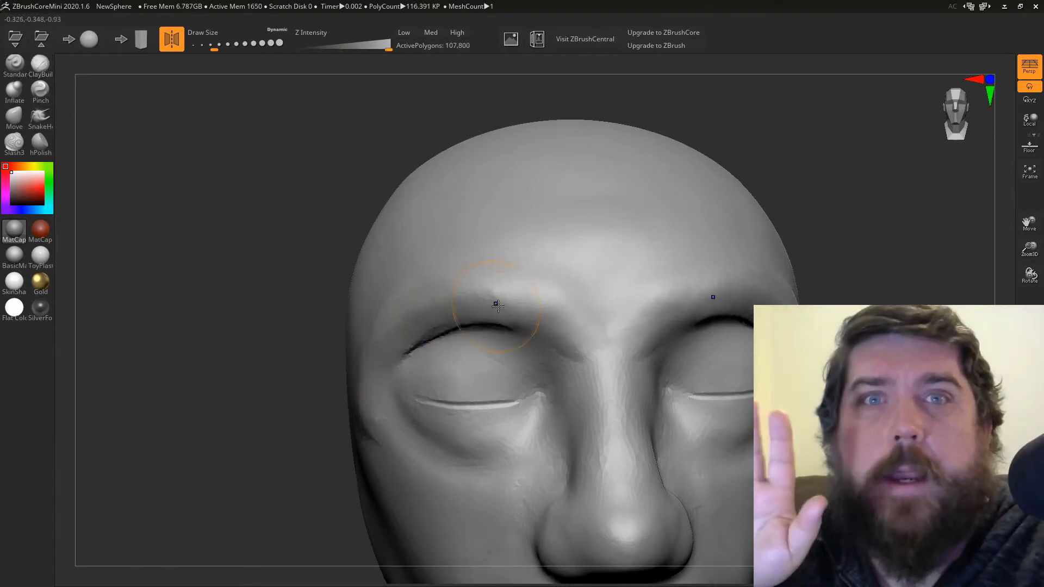
{"action": "left_click_drag", "start_coordinate": [496, 305], "coordinate": [515, 381]}
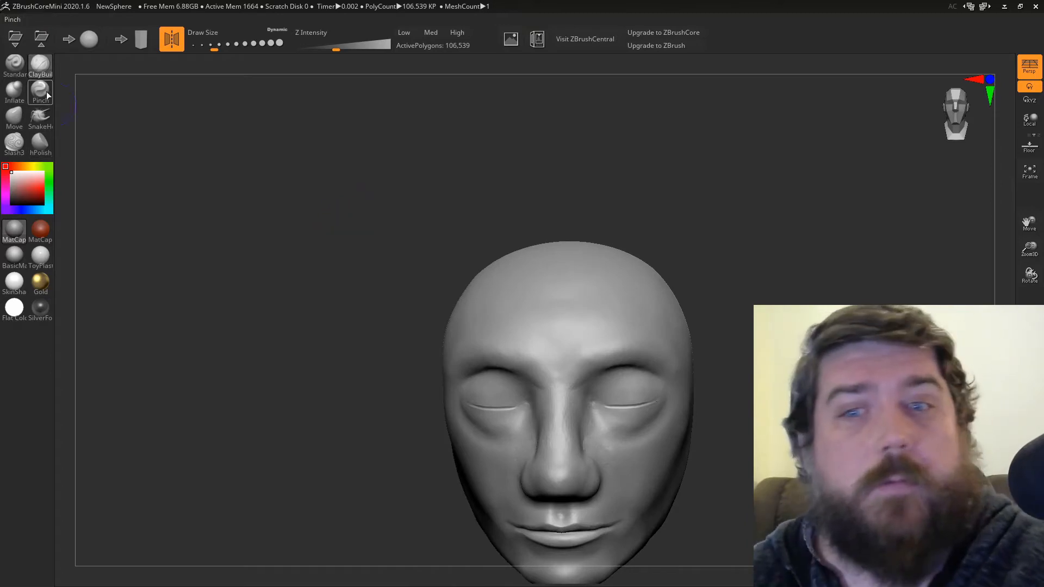
{"action": "left_click_drag", "start_coordinate": [476, 370], "coordinate": [566, 326]}
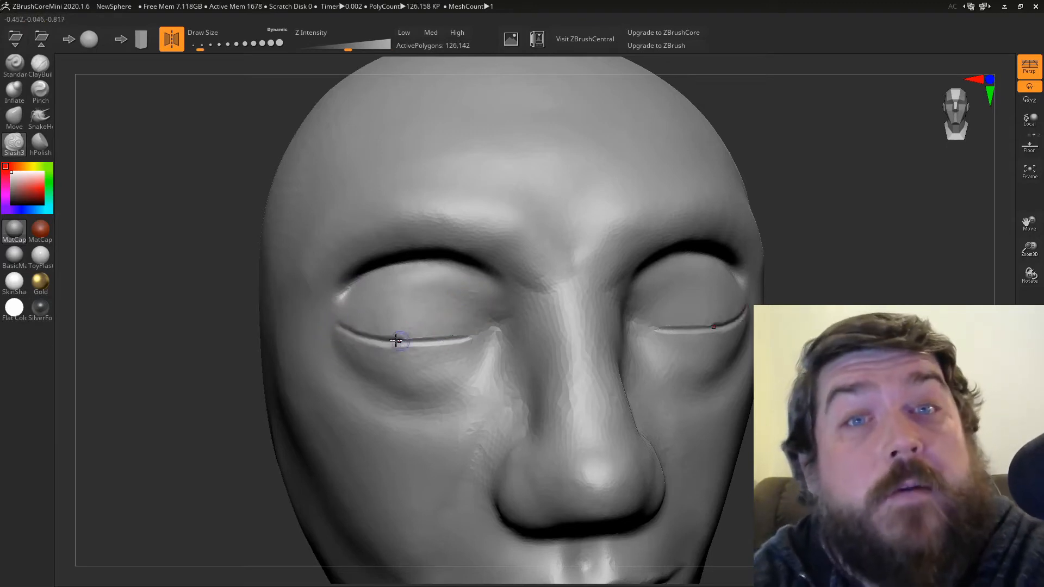
Step: Deepen the upper eyelid crease and build a soft under-eye bag smoothed into the cheek
{"action": "left_click_drag", "start_coordinate": [396, 341], "coordinate": [470, 358]}
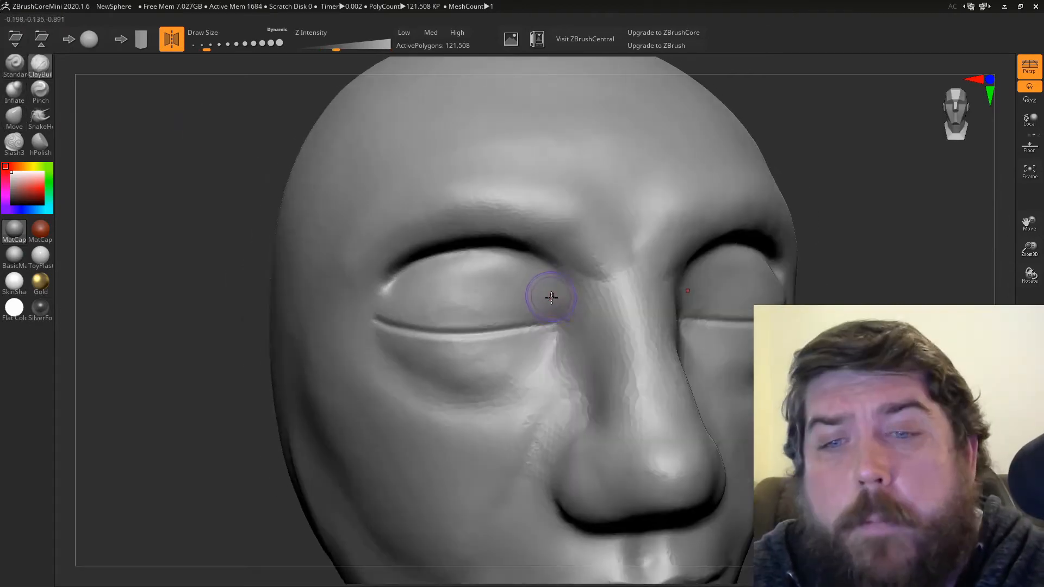
{"action": "left_click_drag", "start_coordinate": [552, 298], "coordinate": [479, 357]}
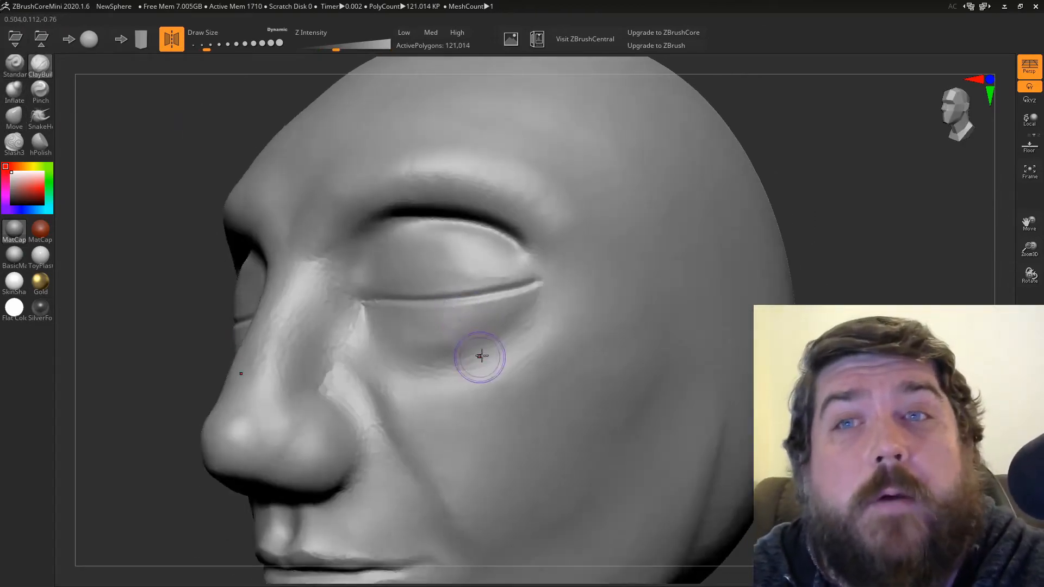
{"action": "left_click_drag", "start_coordinate": [480, 357], "coordinate": [559, 337]}
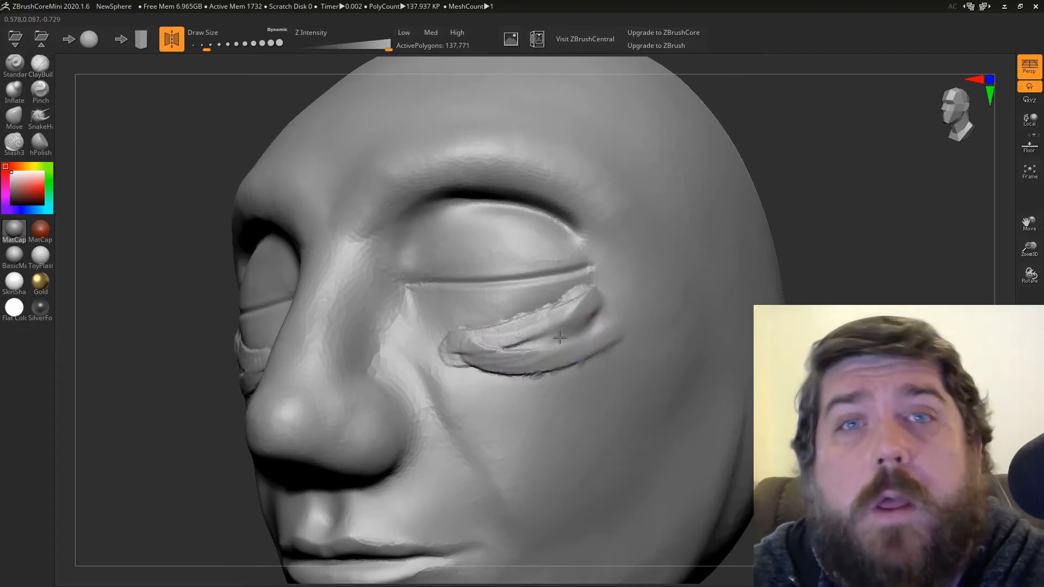
{"action": "left_click_drag", "start_coordinate": [559, 336], "coordinate": [483, 339]}
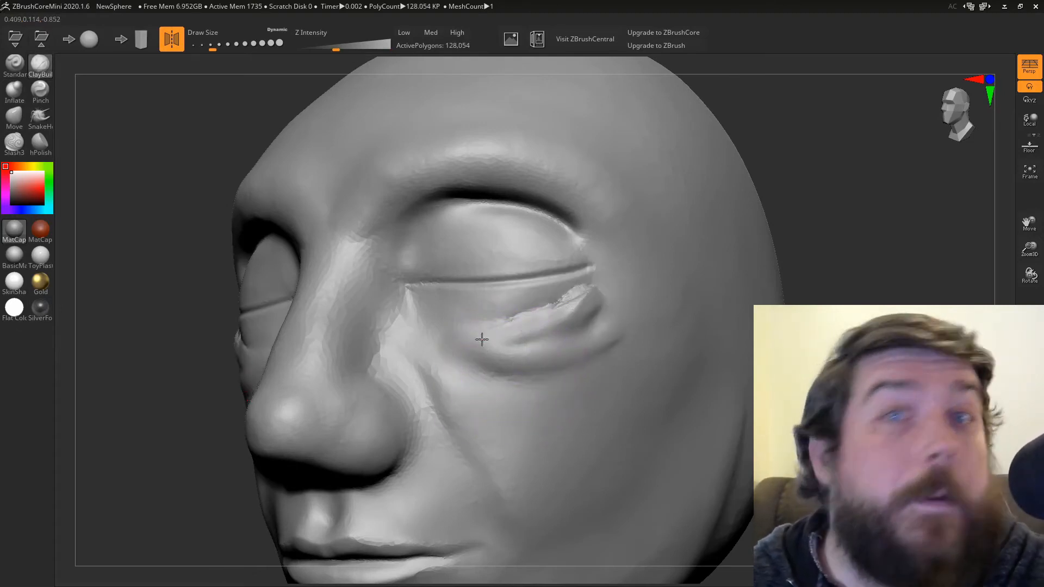
{"action": "left_click_drag", "start_coordinate": [483, 340], "coordinate": [496, 396]}
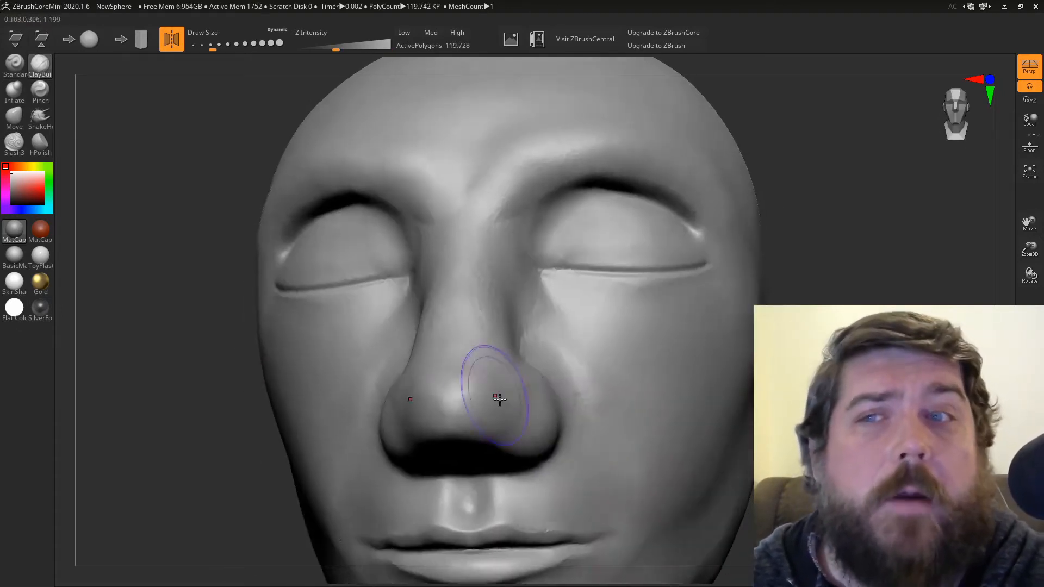
Step: Add folds along the lower eyelids and review the whole head from several angles
{"action": "left_click_drag", "start_coordinate": [493, 396], "coordinate": [577, 364]}
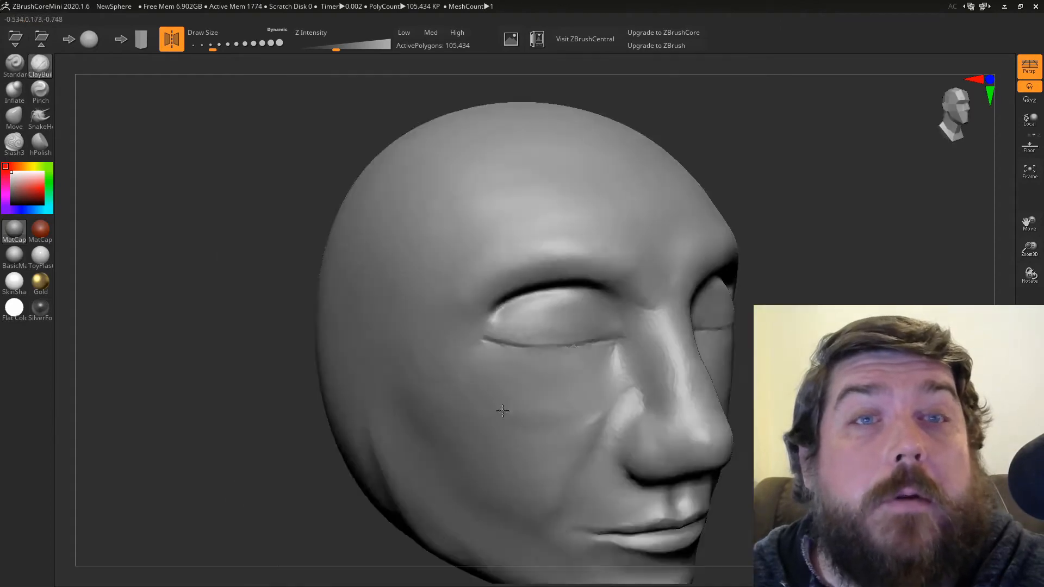
{"action": "left_click_drag", "start_coordinate": [502, 411], "coordinate": [427, 326]}
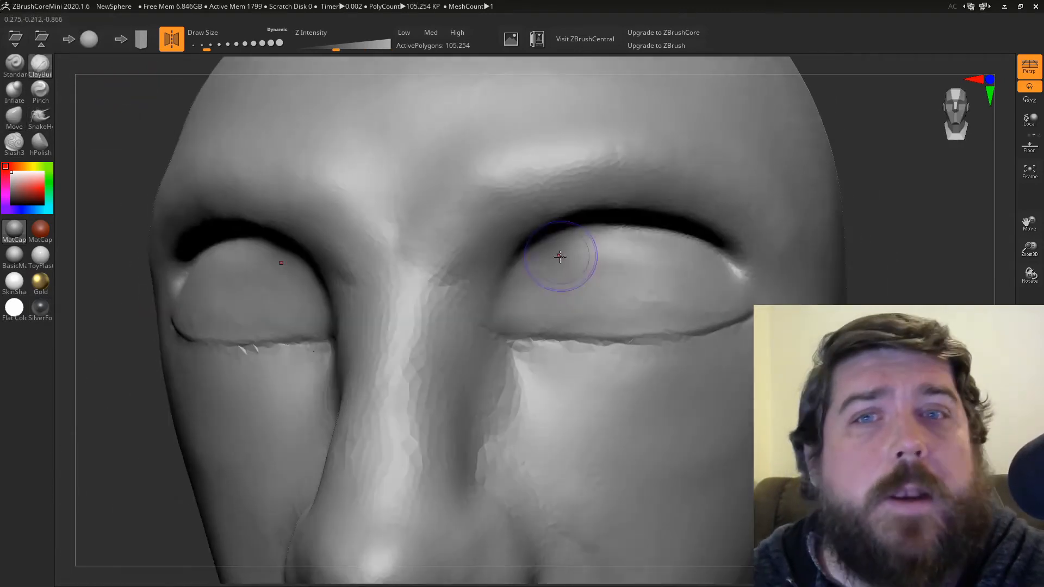
{"action": "left_click_drag", "start_coordinate": [559, 256], "coordinate": [462, 226]}
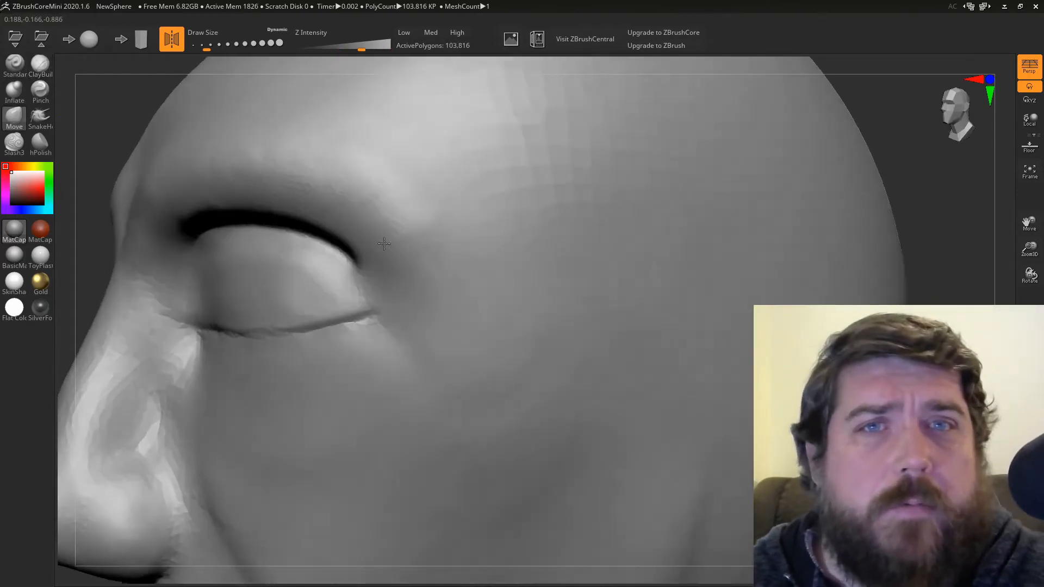
{"action": "left_click_drag", "start_coordinate": [383, 245], "coordinate": [417, 366]}
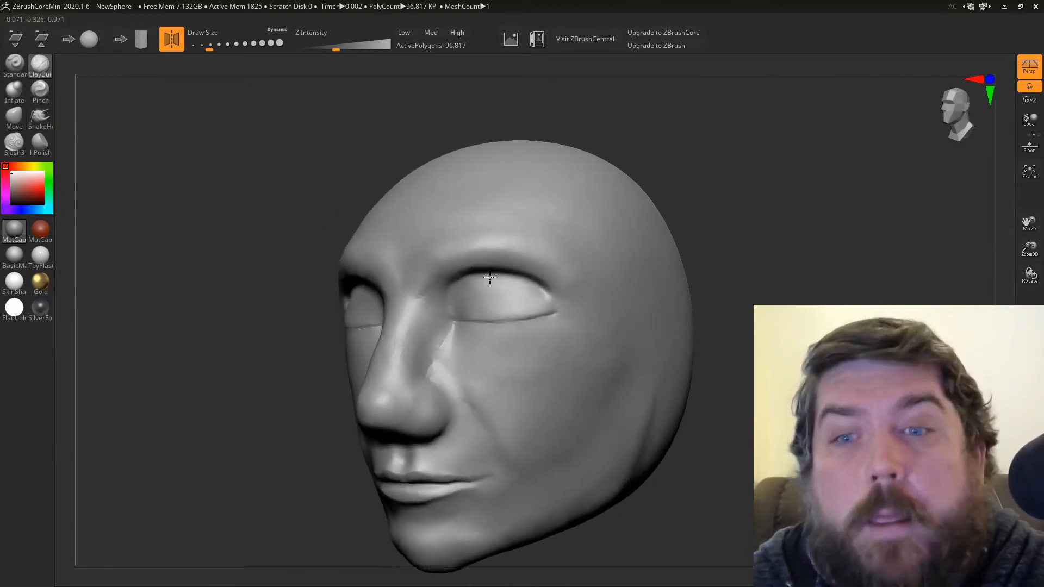
Step: Sculpt a fold down the right cheek and soften it, checking from the side profile
{"action": "left_click_drag", "start_coordinate": [493, 276], "coordinate": [406, 285]}
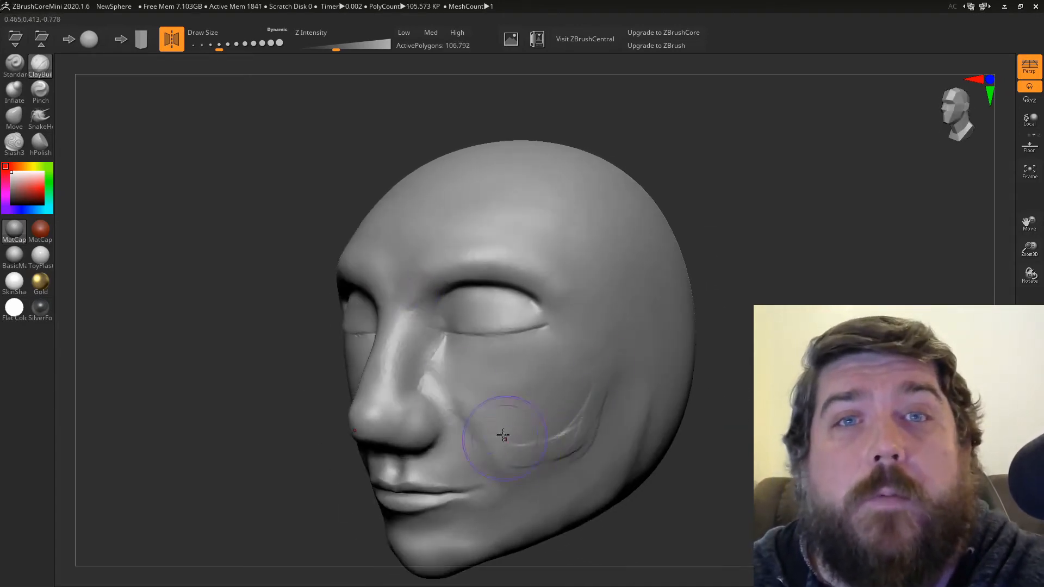
{"action": "left_click_drag", "start_coordinate": [504, 436], "coordinate": [489, 410]}
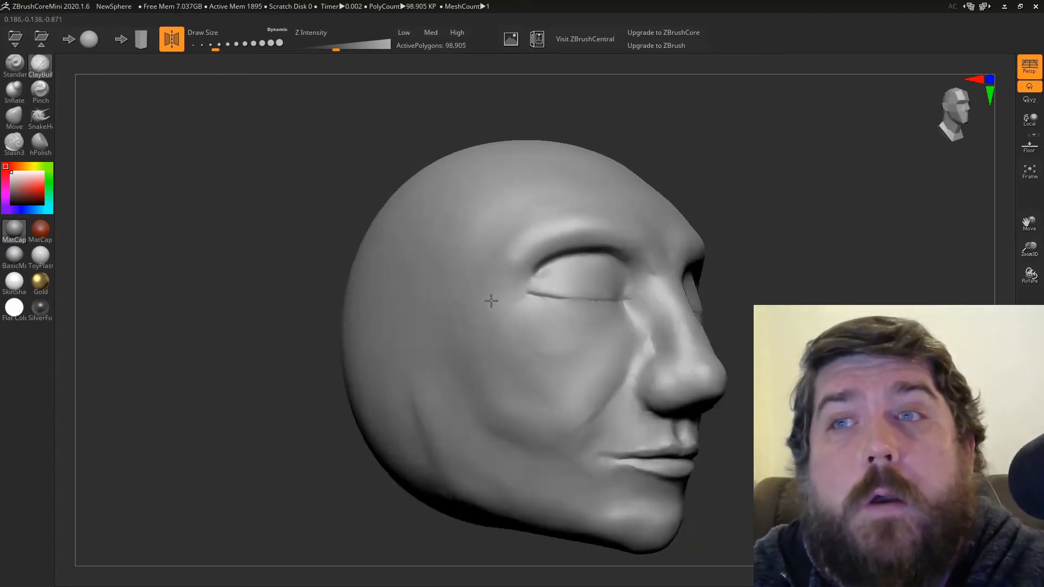
{"action": "left_click_drag", "start_coordinate": [489, 301], "coordinate": [649, 433]}
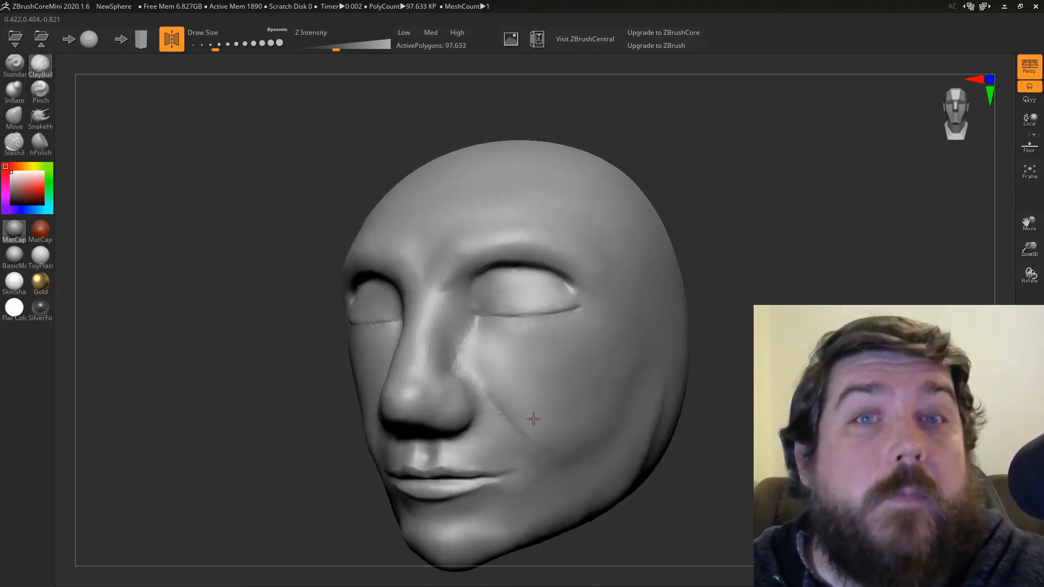
{"action": "left_click_drag", "start_coordinate": [533, 419], "coordinate": [595, 449]}
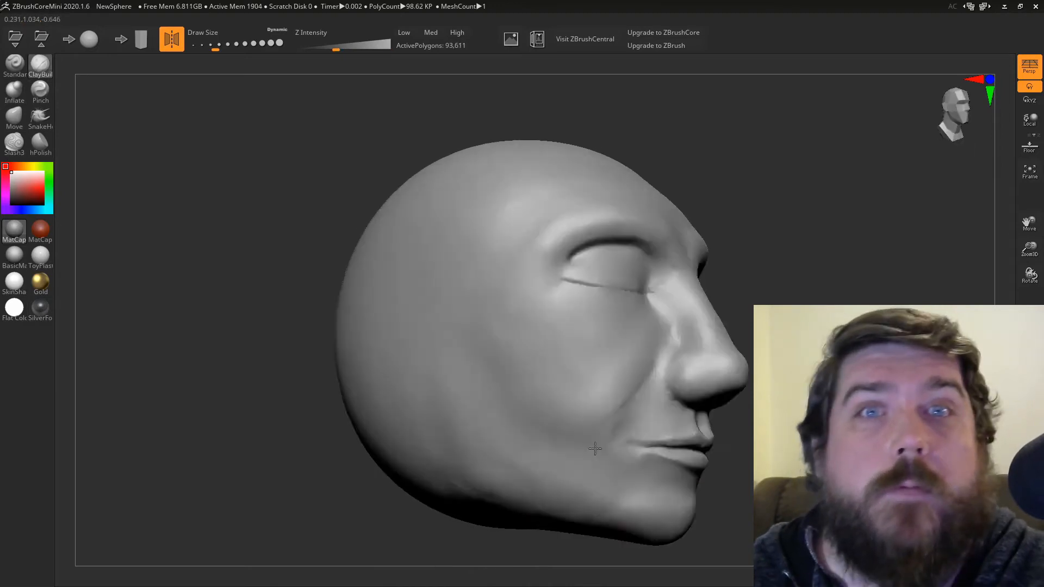
{"action": "left_click_drag", "start_coordinate": [595, 449], "coordinate": [586, 463]}
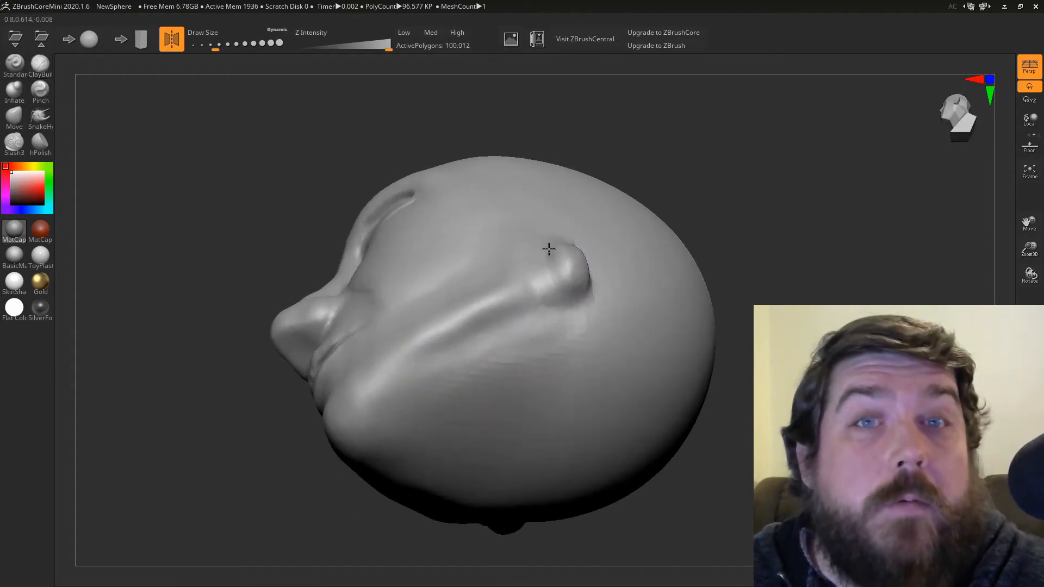
Step: Raise a horn bump on top of the head and smooth the rough right-cheek folds
{"action": "left_click_drag", "start_coordinate": [549, 250], "coordinate": [619, 406]}
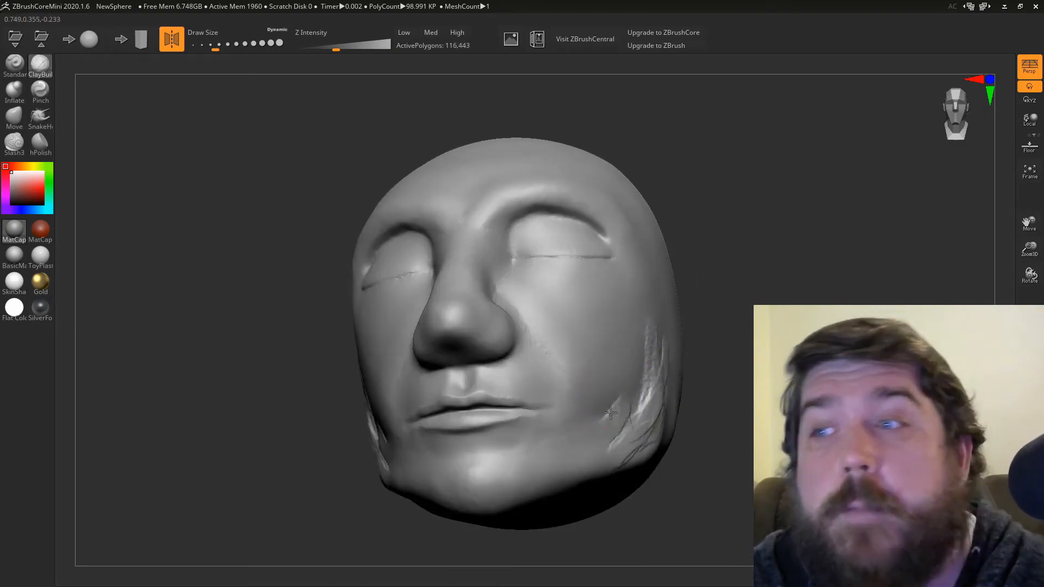
{"action": "left_click_drag", "start_coordinate": [606, 413], "coordinate": [499, 459]}
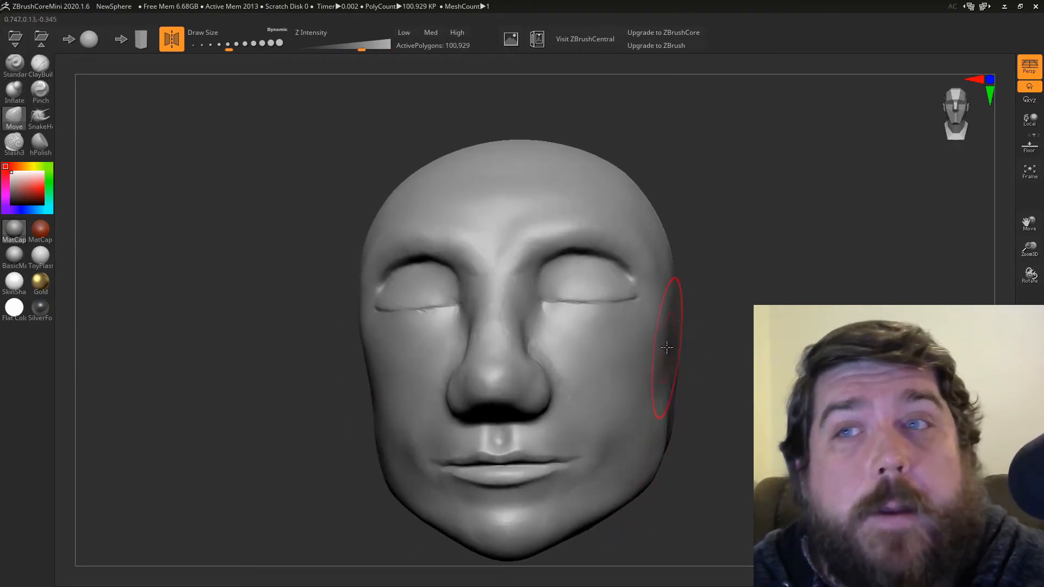
Step: Reshape the lower cheek near the jaw from a three-quarter view
{"action": "left_click_drag", "start_coordinate": [665, 347], "coordinate": [616, 483]}
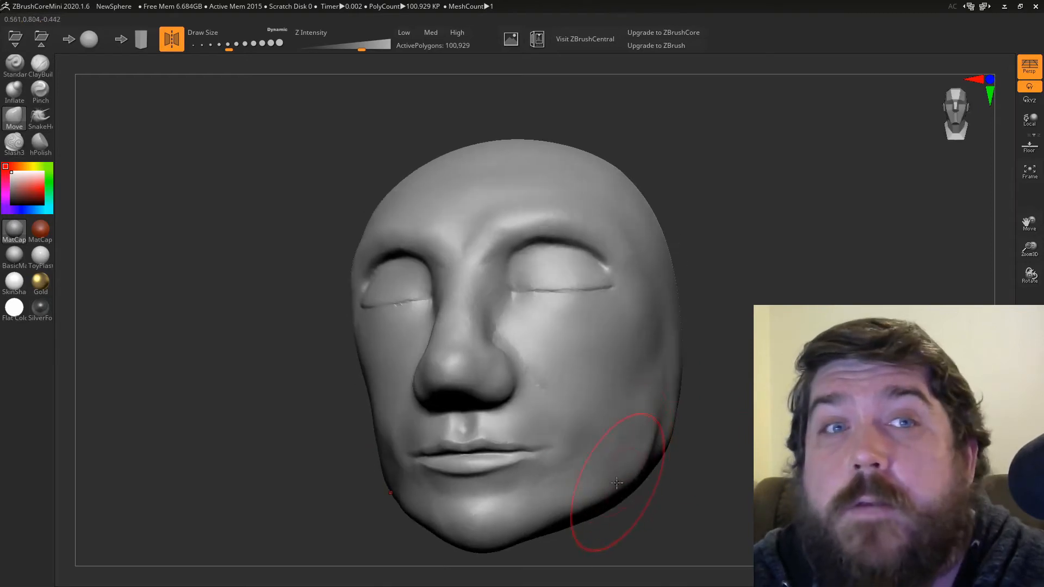
{"action": "left_click_drag", "start_coordinate": [616, 483], "coordinate": [389, 357]}
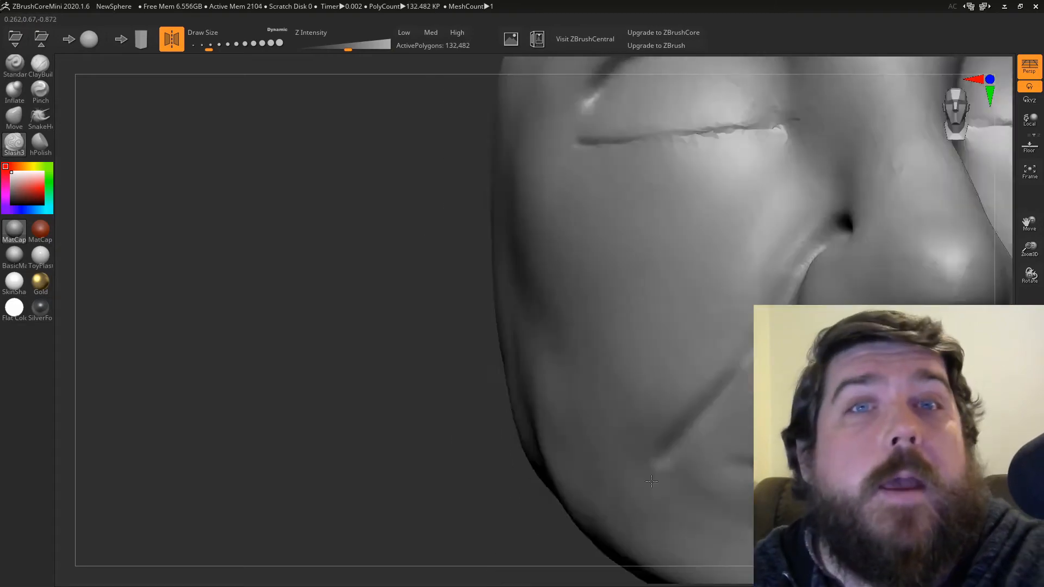
Step: Carve and soften the nose-to-mouth crease and shape the lips below the nose
{"action": "left_click_drag", "start_coordinate": [652, 482], "coordinate": [627, 355]}
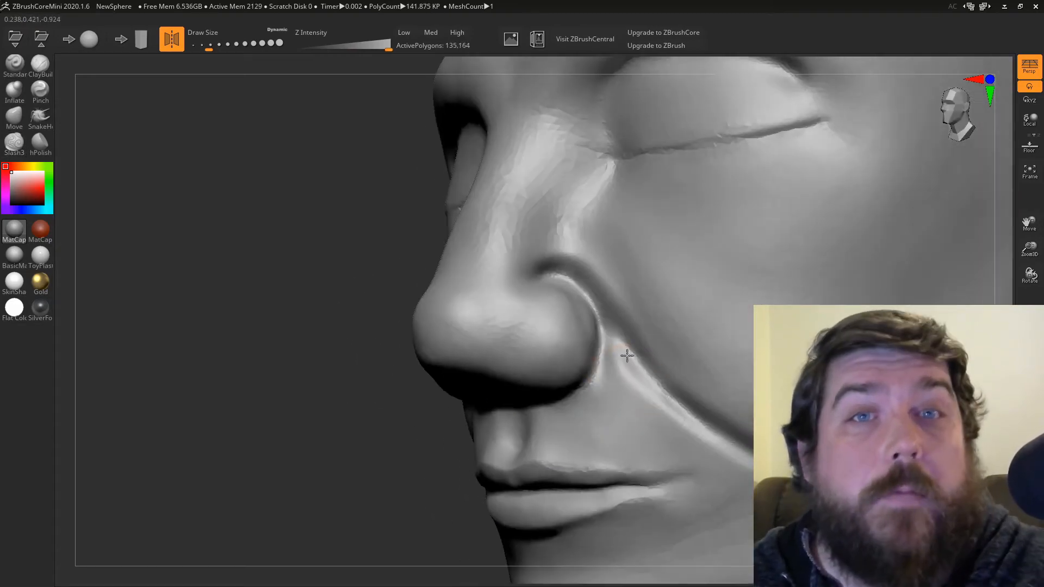
{"action": "left_click_drag", "start_coordinate": [626, 356], "coordinate": [618, 259]}
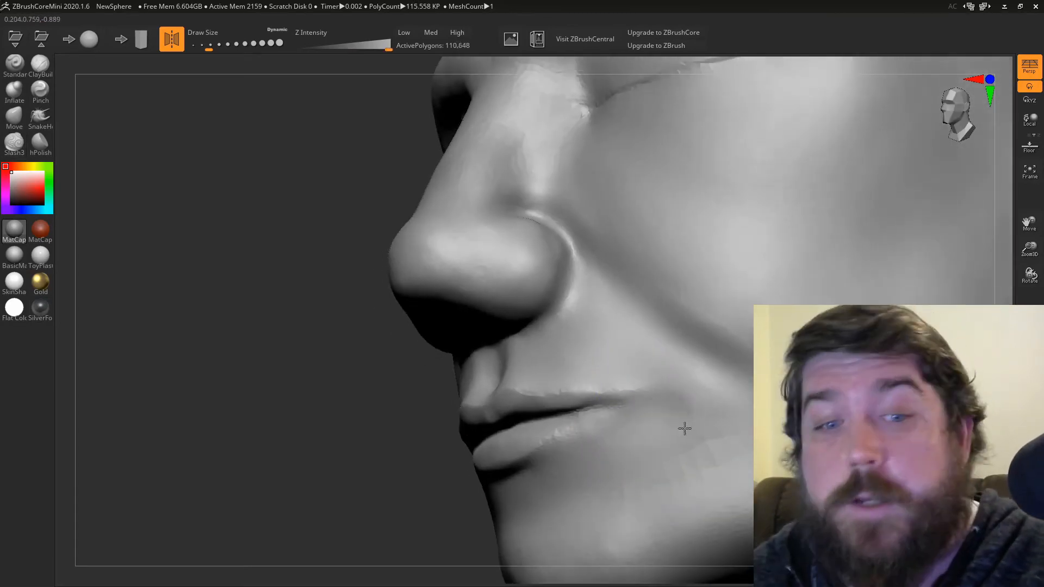
{"action": "left_click_drag", "start_coordinate": [685, 429], "coordinate": [677, 498]}
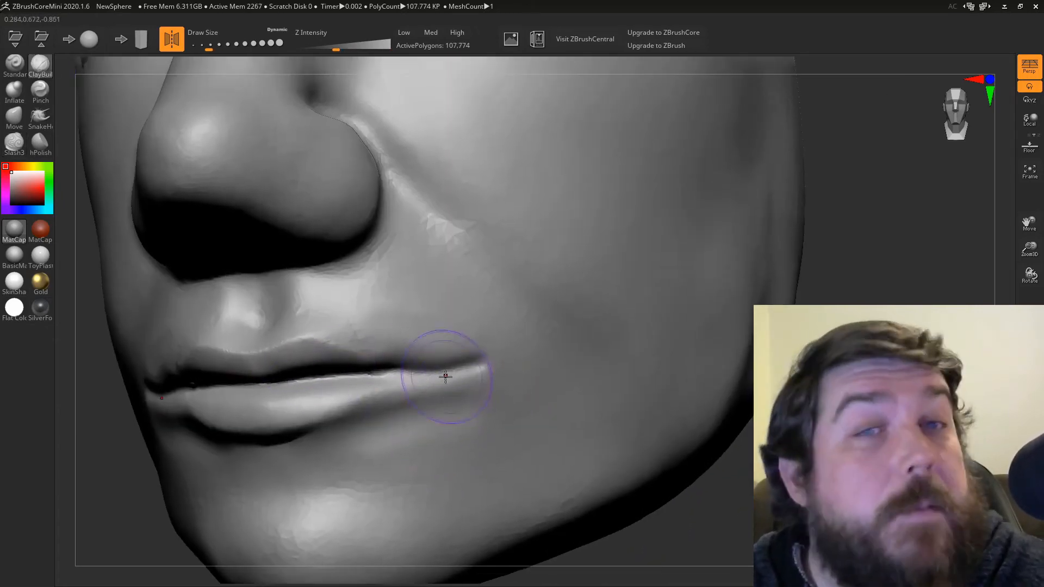
Step: Deepen the line between the lips and sharpen the mouth corner crease
{"action": "left_click_drag", "start_coordinate": [445, 378], "coordinate": [426, 387]}
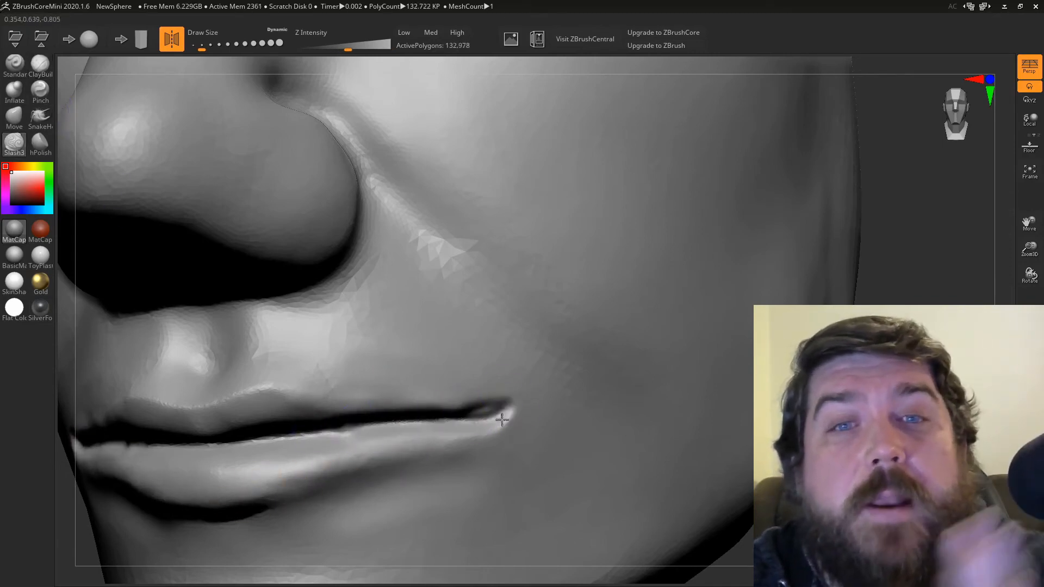
{"action": "left_click_drag", "start_coordinate": [500, 419], "coordinate": [476, 456]}
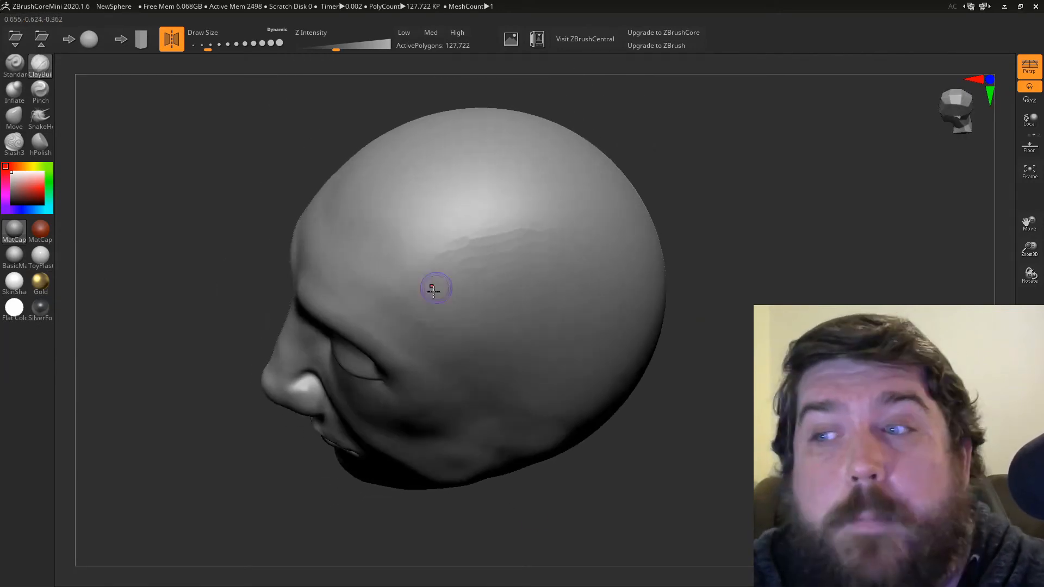
Step: Pull a horn up out of the skull and cut a groove around its base
{"action": "left_click_drag", "start_coordinate": [435, 287], "coordinate": [448, 259]}
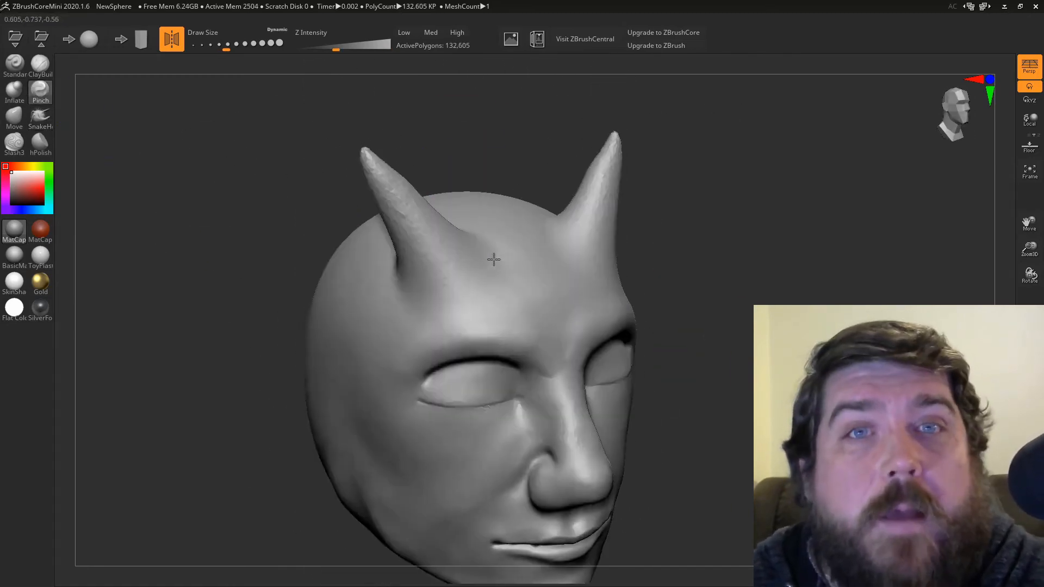
{"action": "left_click_drag", "start_coordinate": [493, 260], "coordinate": [477, 320]}
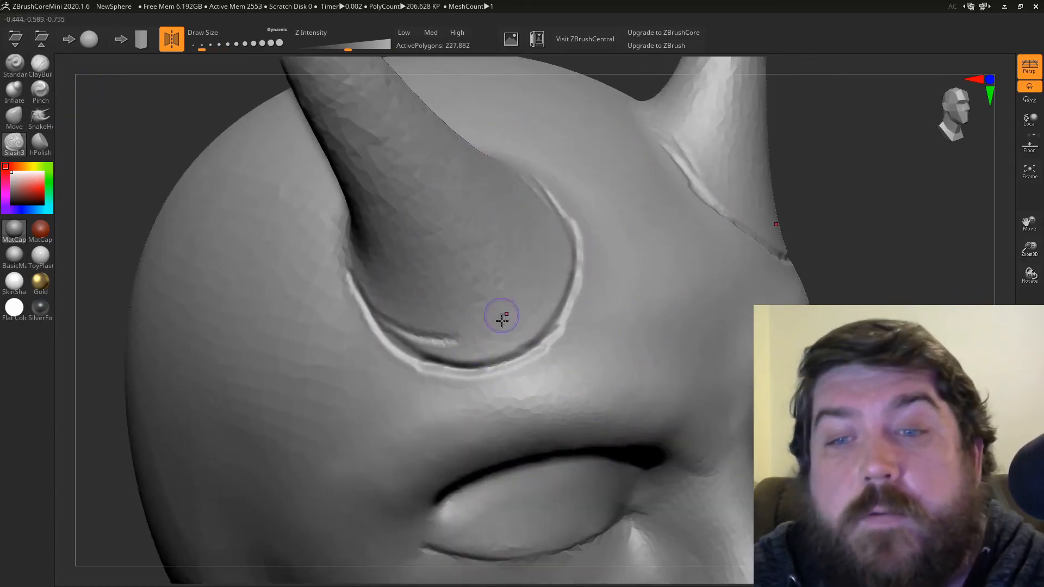
Step: Smooth the groove into a socket rim and build ridges around the first horn's base
{"action": "left_click_drag", "start_coordinate": [501, 317], "coordinate": [442, 236]}
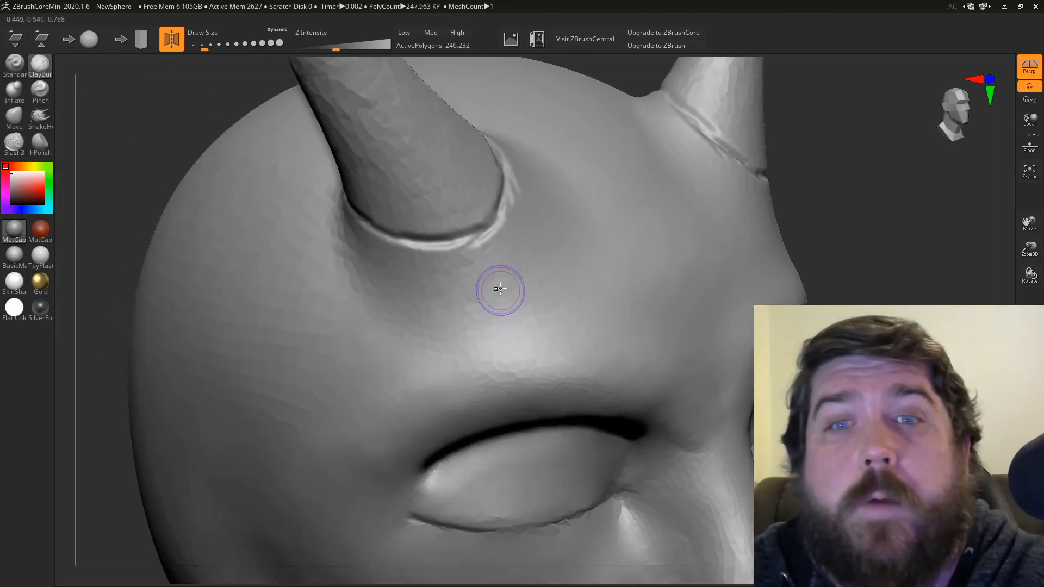
{"action": "left_click_drag", "start_coordinate": [503, 289], "coordinate": [380, 303]}
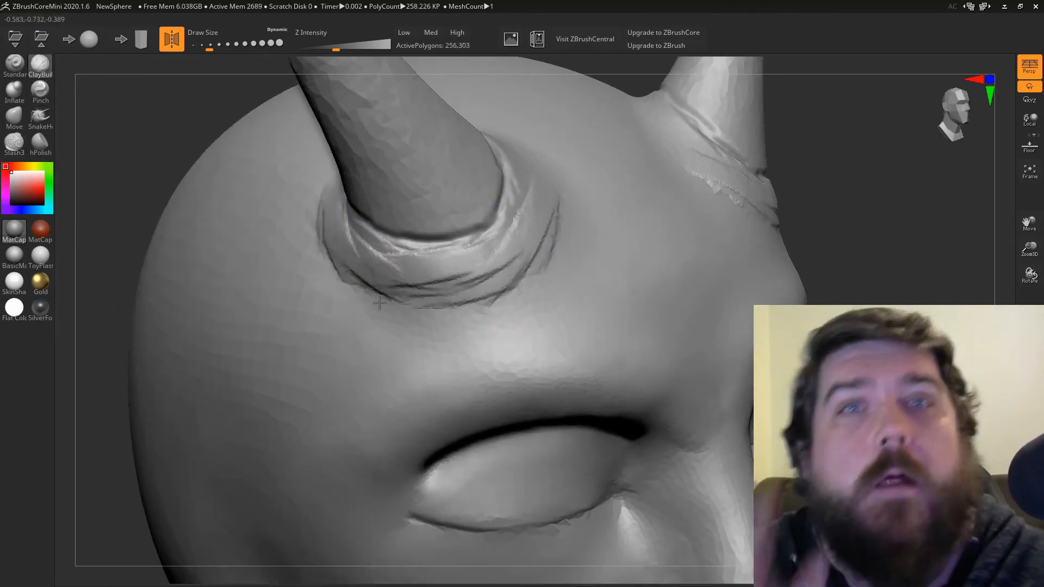
{"action": "left_click_drag", "start_coordinate": [379, 303], "coordinate": [553, 248]}
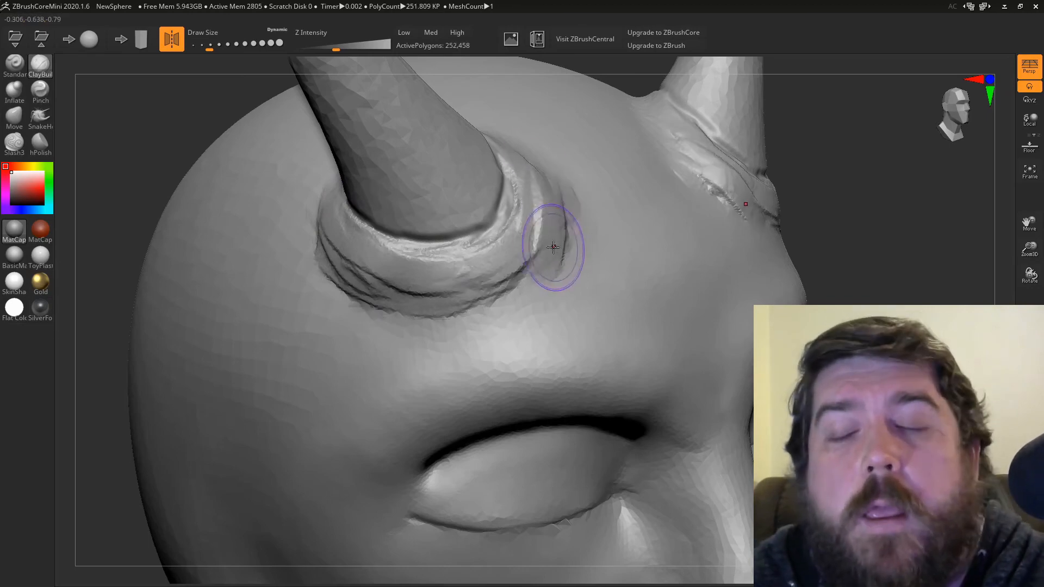
{"action": "left_click_drag", "start_coordinate": [553, 250], "coordinate": [686, 177]}
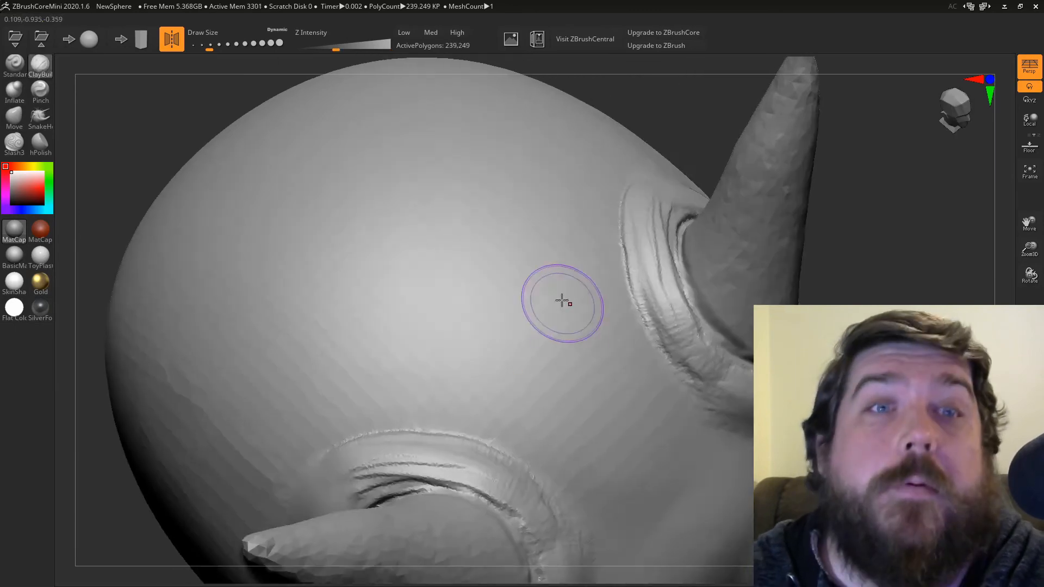
Step: Add ridges around the second horn's socket and smooth them
{"action": "left_click_drag", "start_coordinate": [563, 300], "coordinate": [509, 221]}
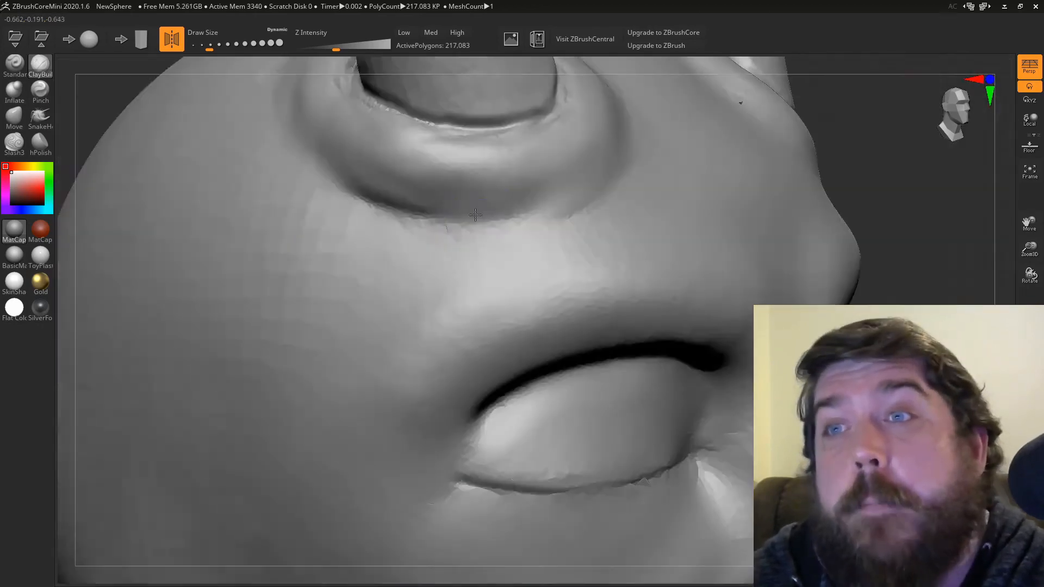
{"action": "left_click_drag", "start_coordinate": [477, 214], "coordinate": [436, 286]}
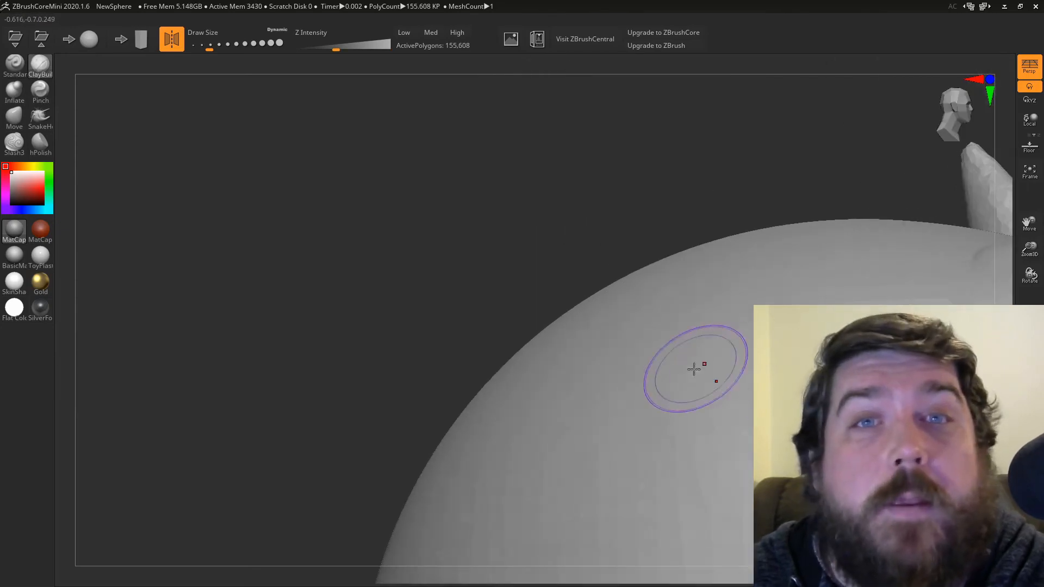
Step: Smooth the socket around the horn base and swell it into a rounded mound
{"action": "left_click_drag", "start_coordinate": [694, 370], "coordinate": [605, 322]}
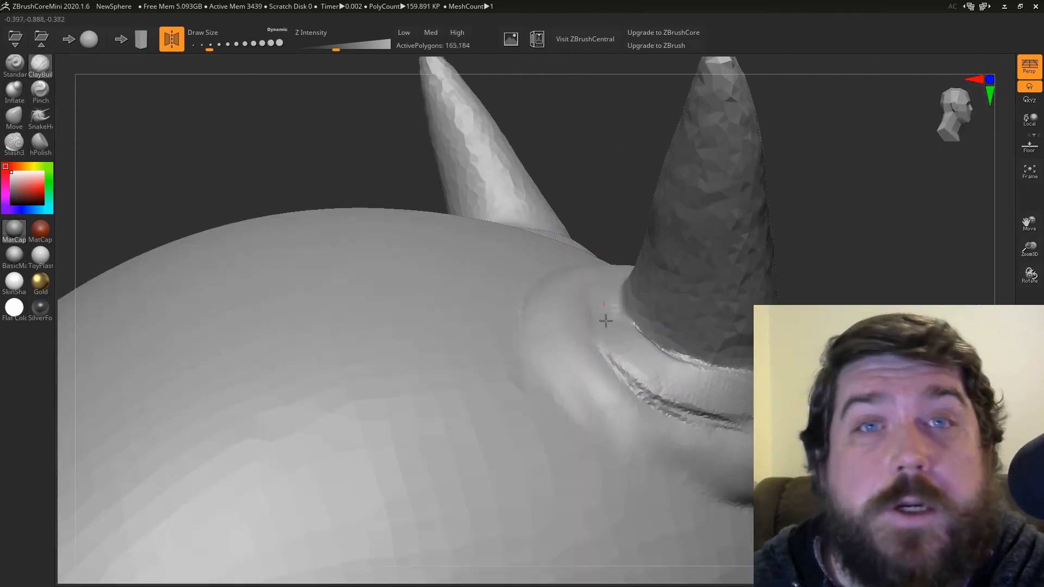
{"action": "left_click_drag", "start_coordinate": [604, 322], "coordinate": [656, 367]}
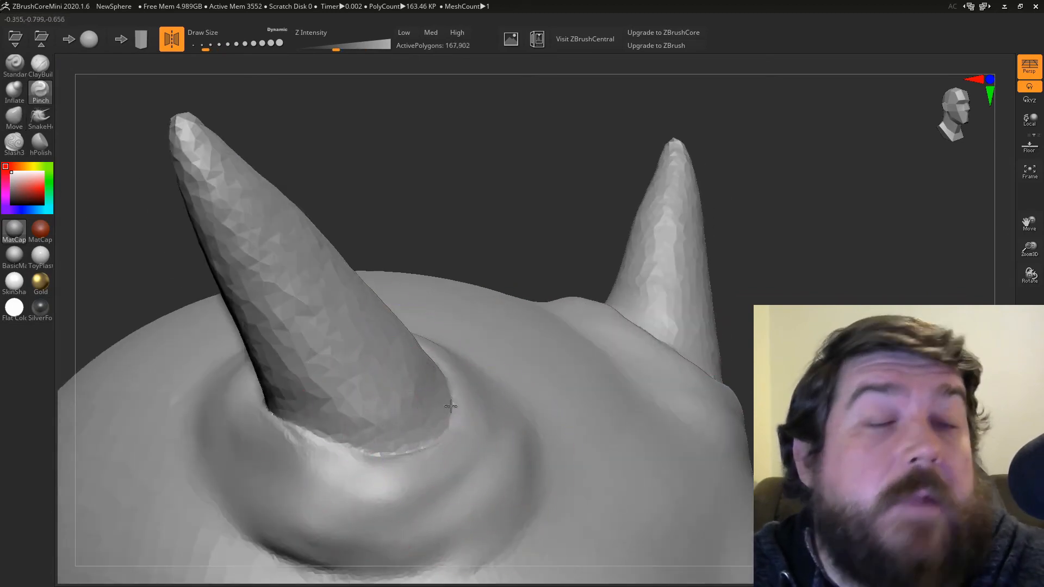
{"action": "left_click_drag", "start_coordinate": [449, 406], "coordinate": [599, 406]}
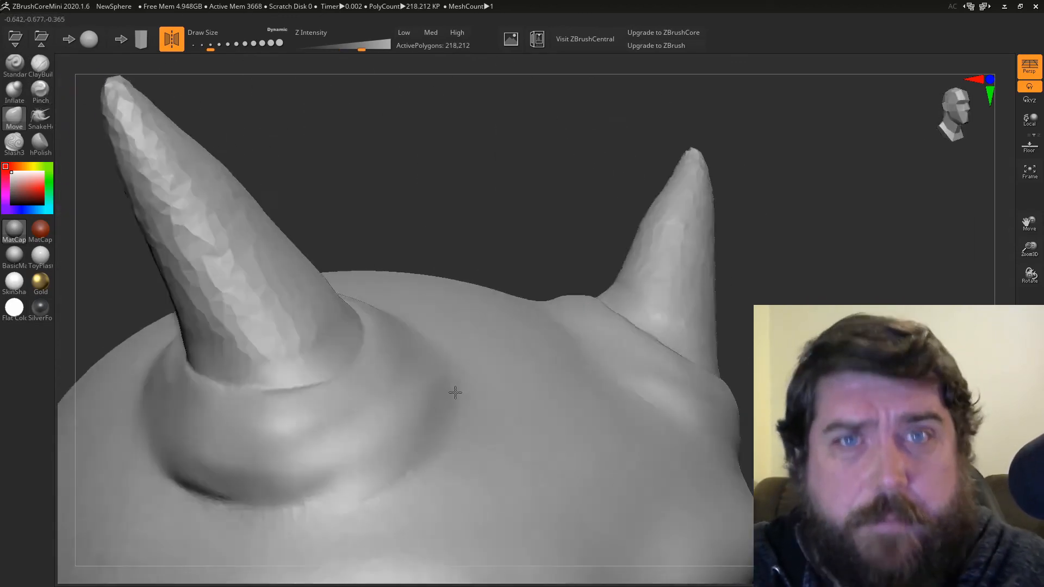
Step: Even out the skull surface between the two horns
{"action": "left_click_drag", "start_coordinate": [455, 392], "coordinate": [475, 372]}
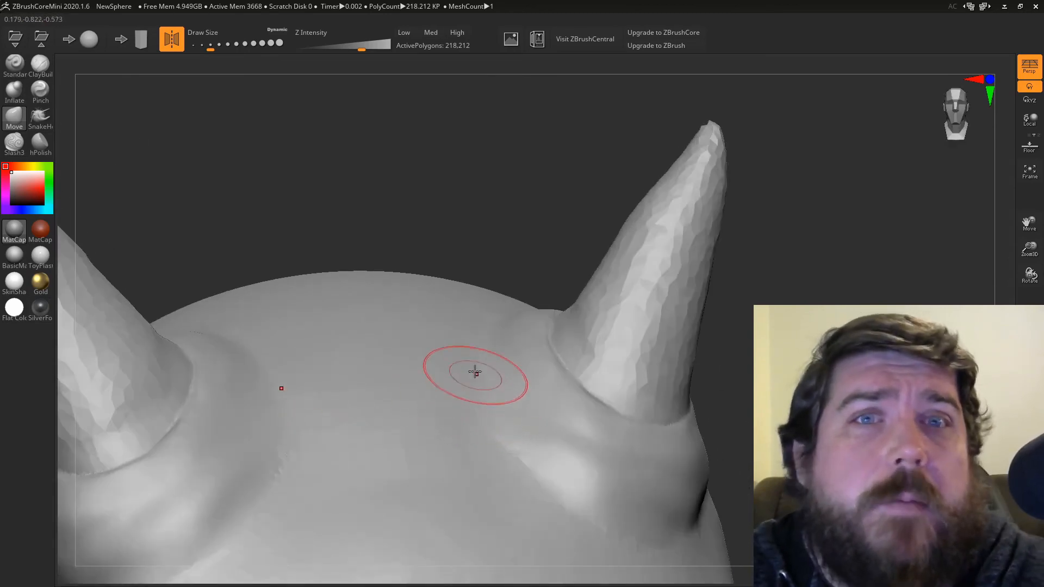
{"action": "left_click_drag", "start_coordinate": [475, 372], "coordinate": [298, 476]}
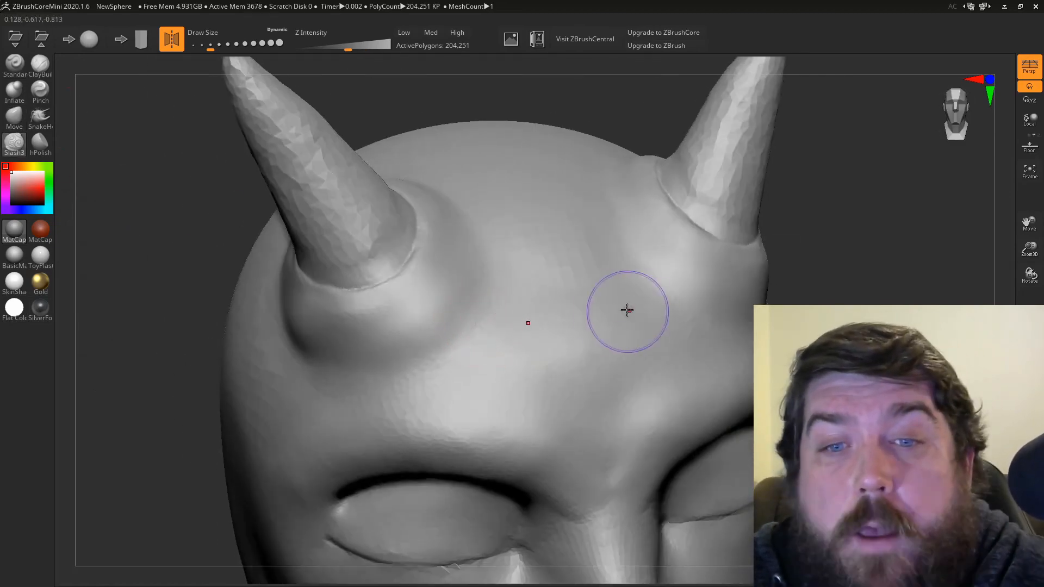
Step: Carve wrinkles across the forehead and shape the brow ridge above the eye
{"action": "left_click_drag", "start_coordinate": [627, 310], "coordinate": [569, 459]}
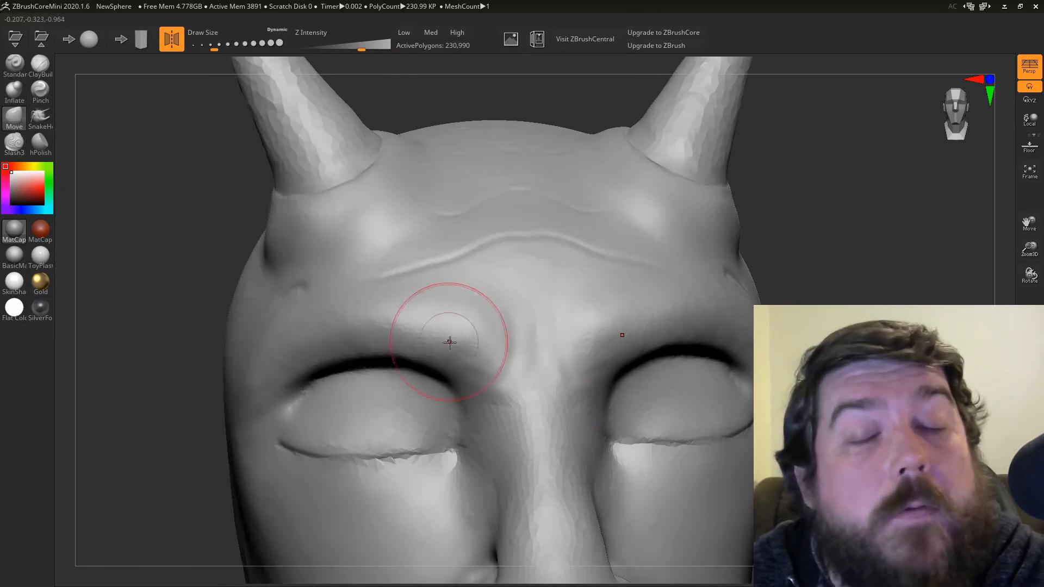
{"action": "left_click_drag", "start_coordinate": [450, 343], "coordinate": [364, 417]}
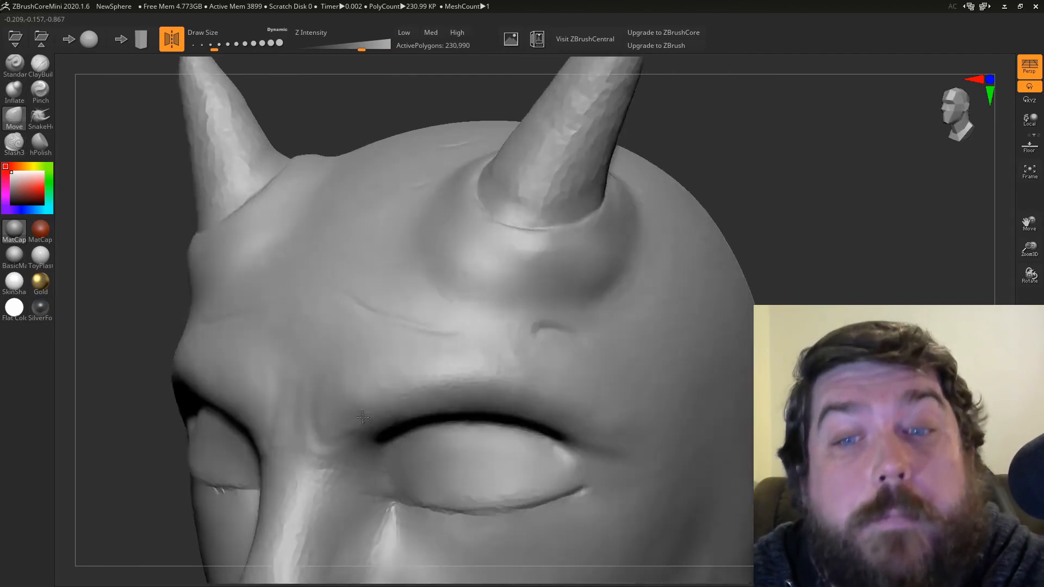
{"action": "left_click_drag", "start_coordinate": [363, 418], "coordinate": [265, 294]}
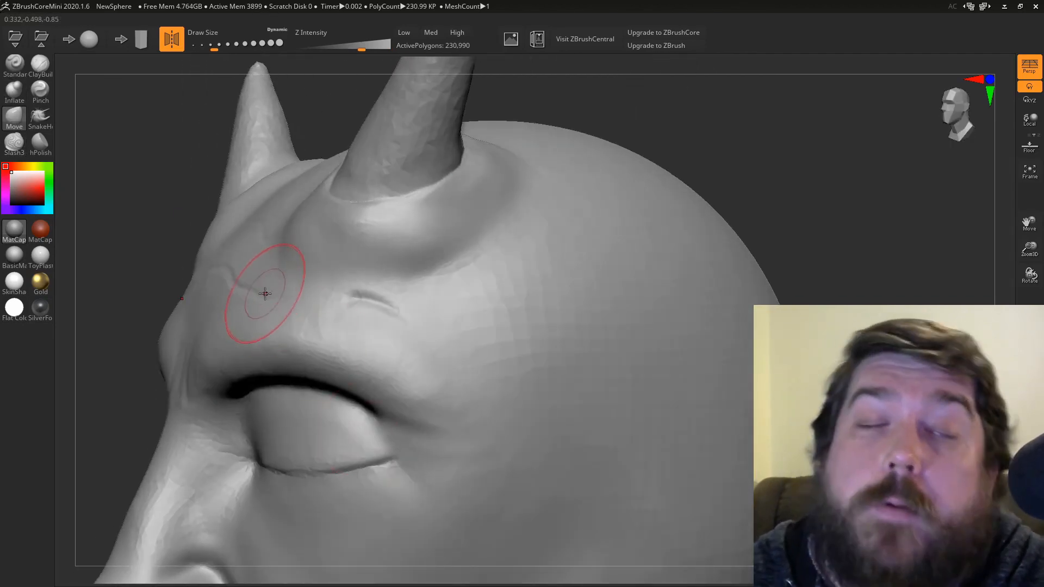